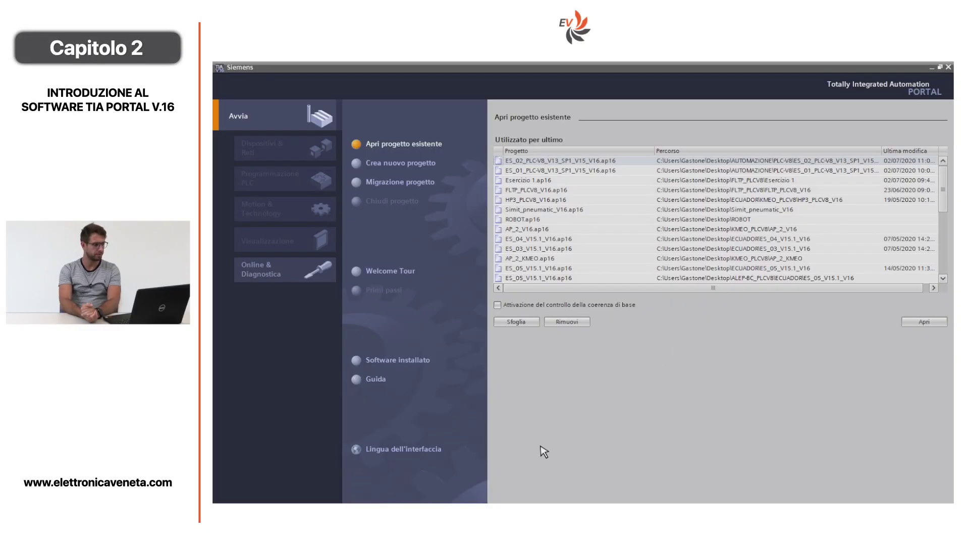
pyautogui.moveTo(500, 79)
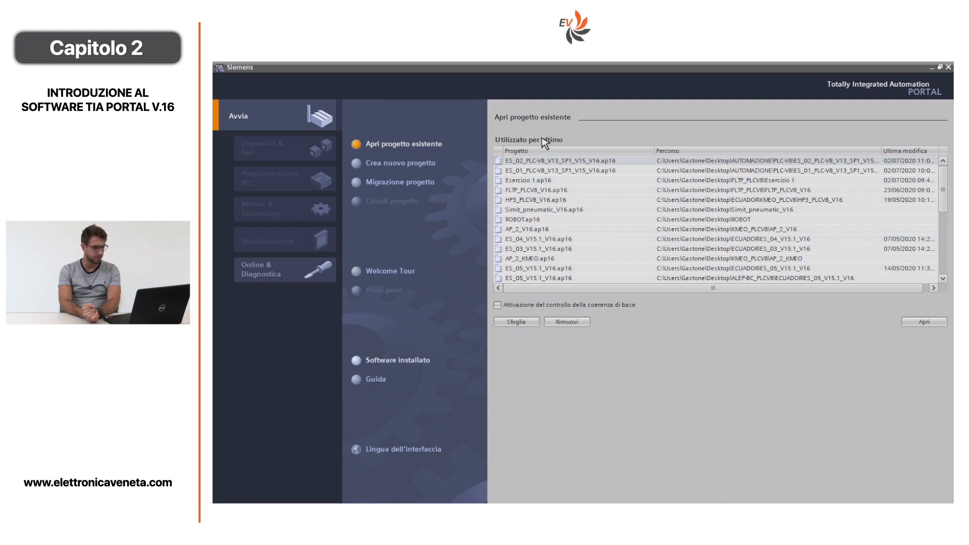
pyautogui.moveTo(364, 236)
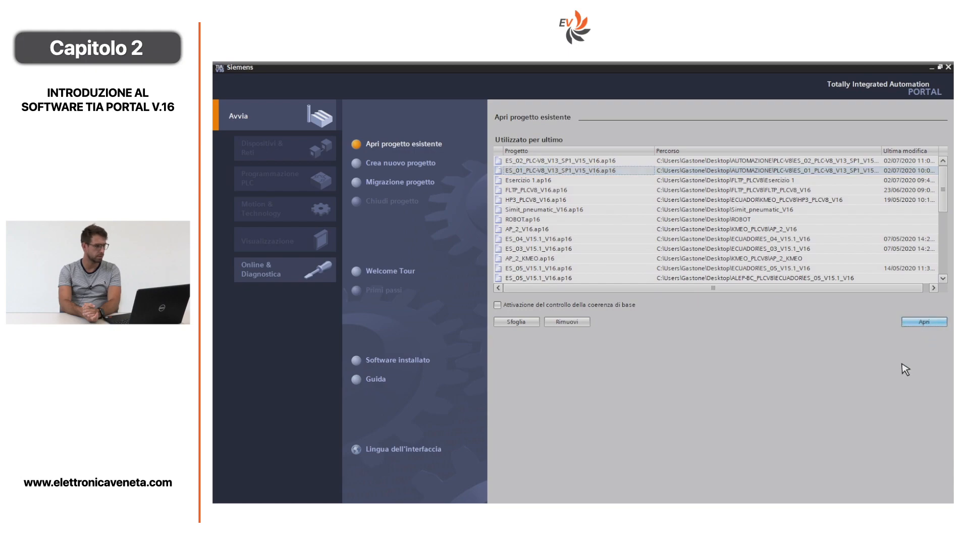
# Step: Open the ES_01_PLC-V8_V13_SP1_V15_V16 exercise project
pyautogui.click(936, 322)
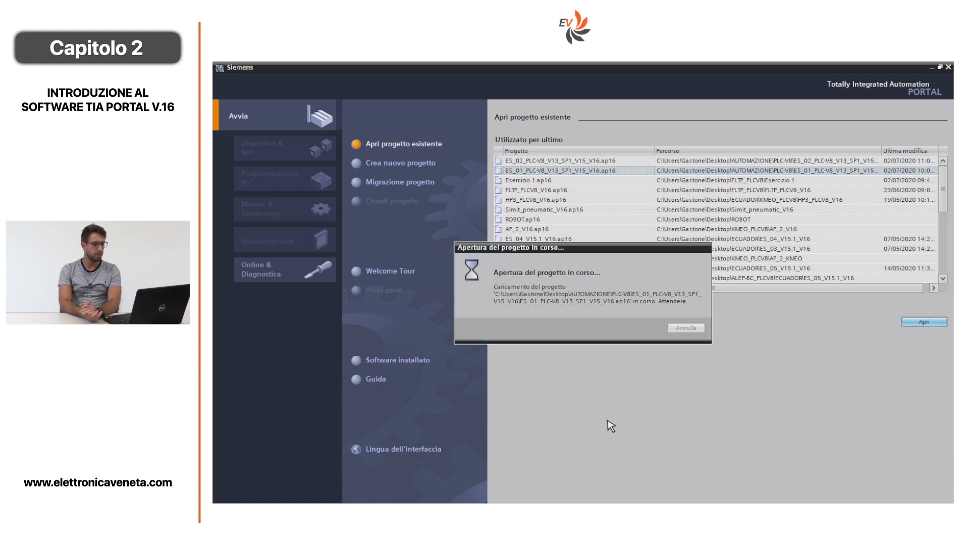
pyautogui.moveTo(623, 426)
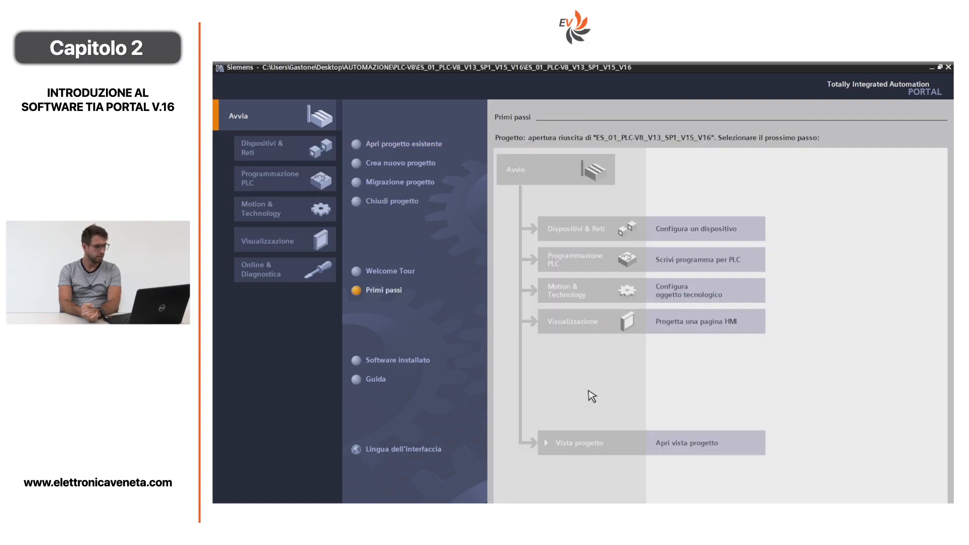
pyautogui.moveTo(652, 445)
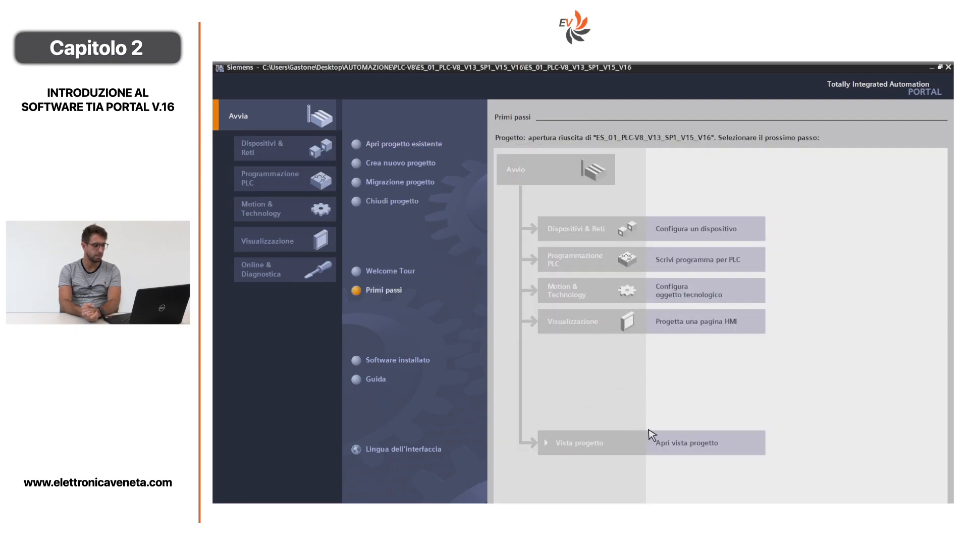
pyautogui.moveTo(679, 462)
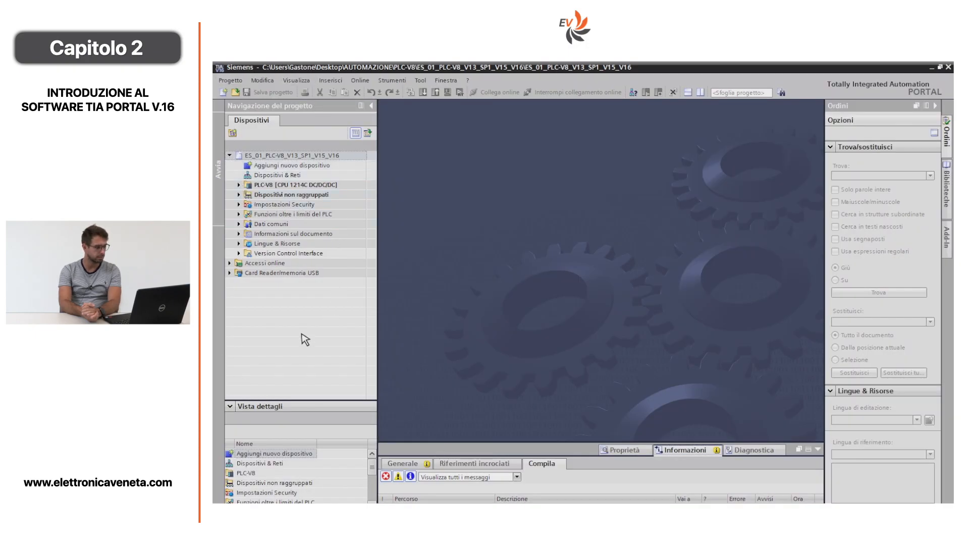
# Step: Expand the PLC-V8 [CPU 1214C] station and select its 'Configurazione dispositivi' item
pyautogui.click(276, 174)
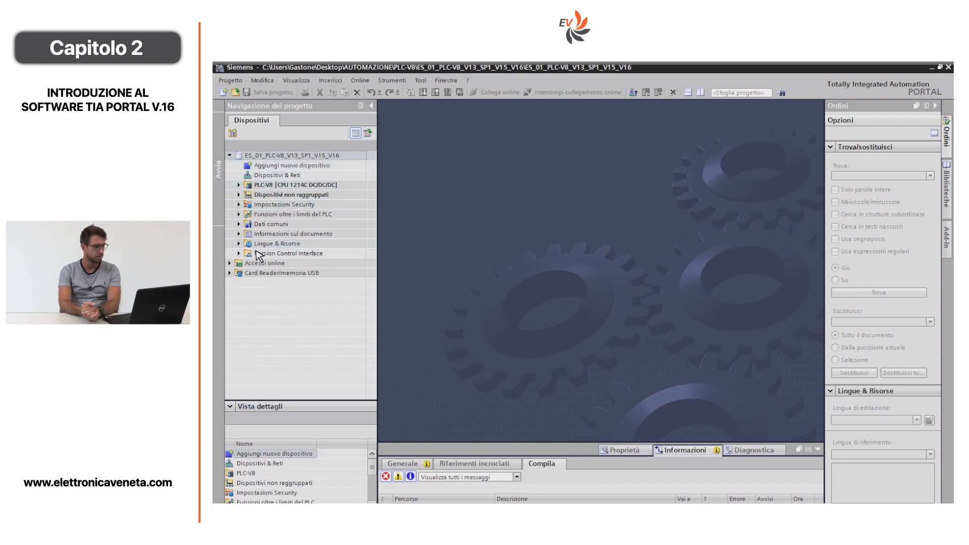
pyautogui.click(286, 184)
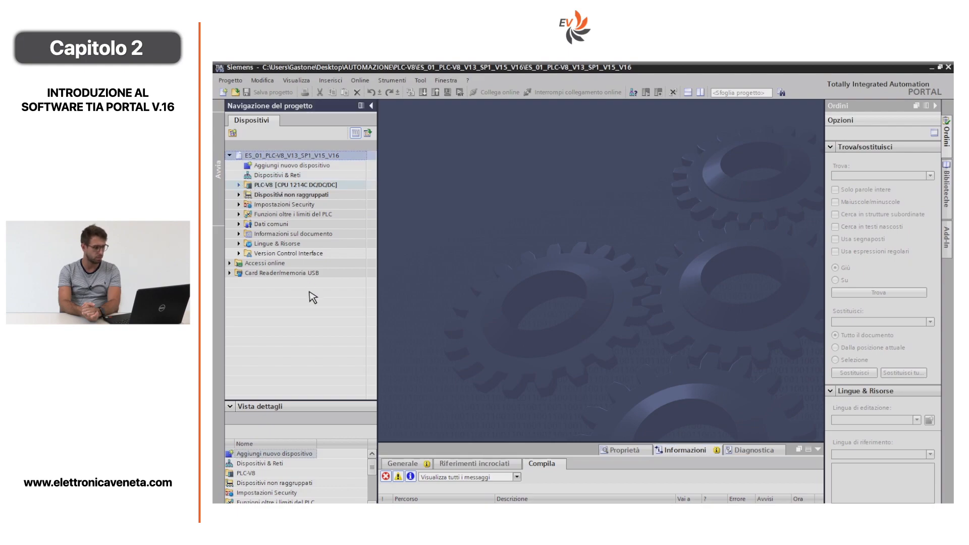
pyautogui.click(240, 184)
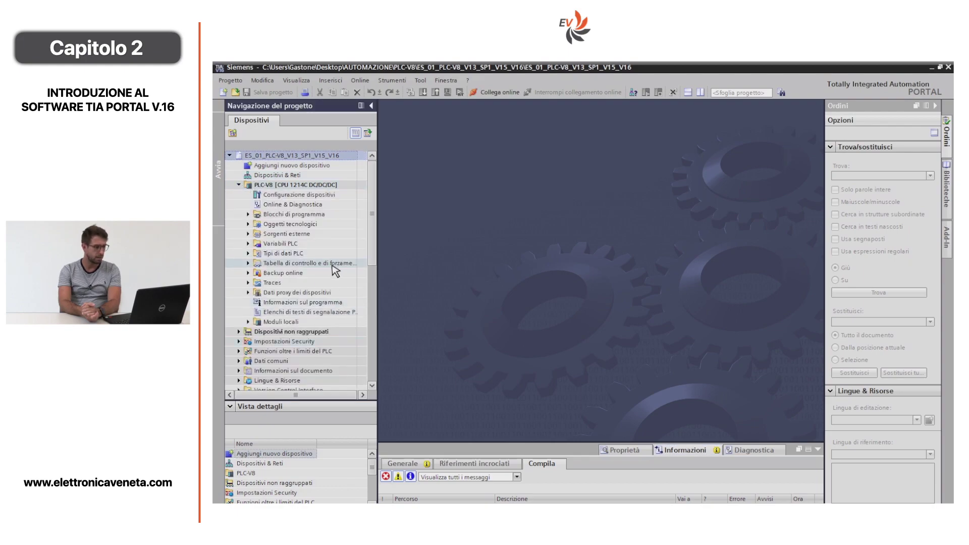
pyautogui.moveTo(278, 227)
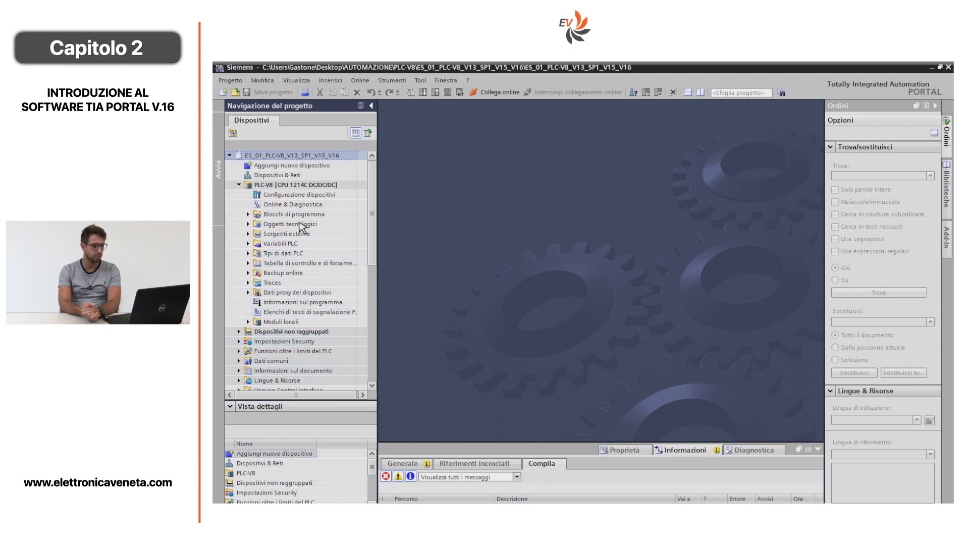
pyautogui.click(295, 194)
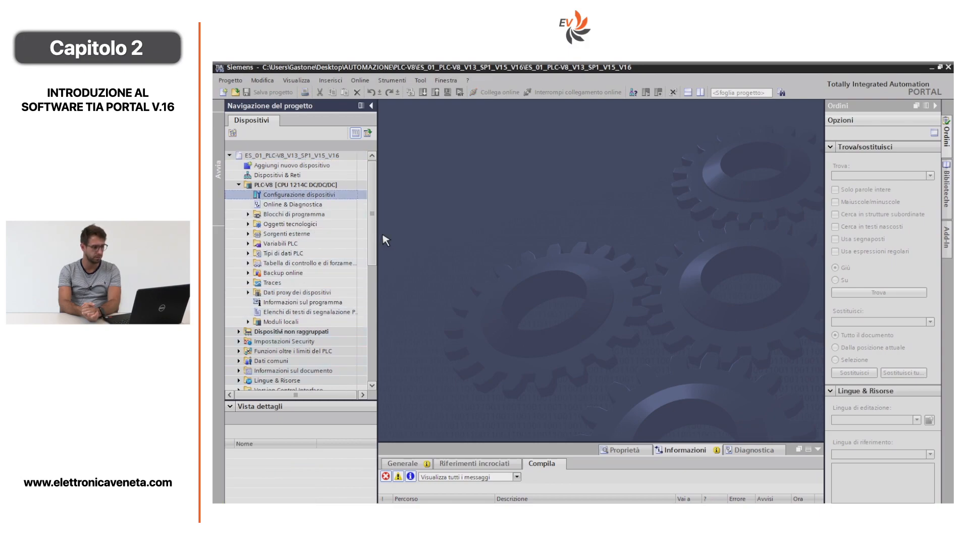
pyautogui.moveTo(429, 246)
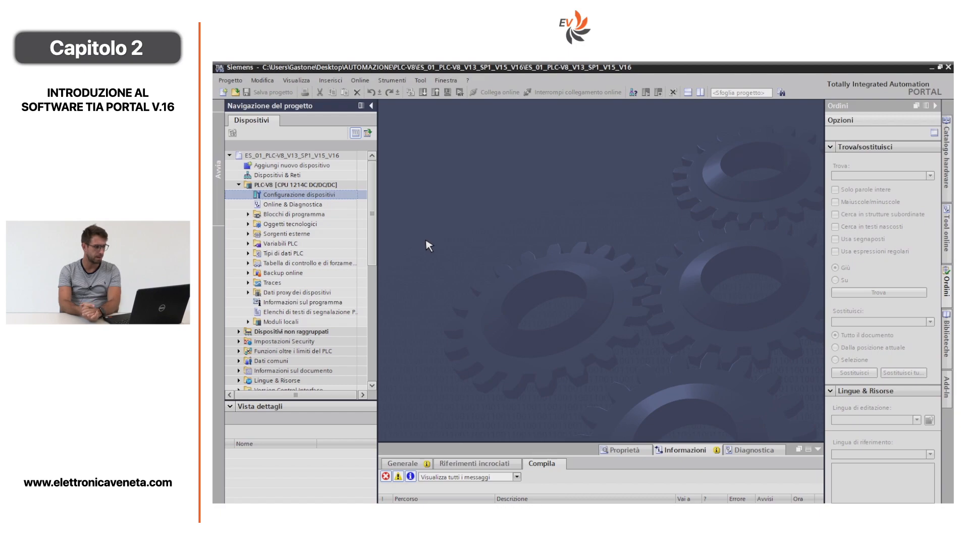
# Step: Open the PLC-V8 device configuration showing the CPU 1214C on its rack
pyautogui.doubleClick(294, 195)
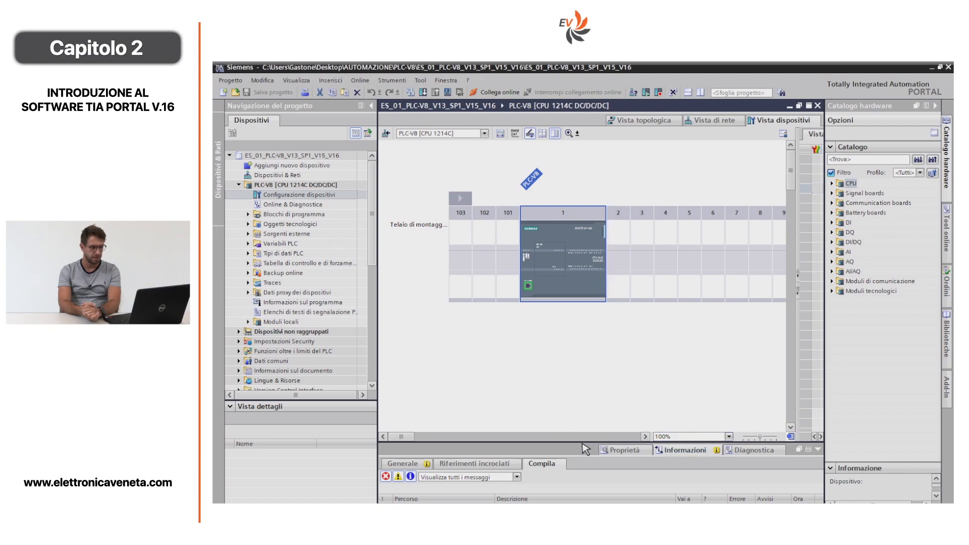
pyautogui.moveTo(581, 448)
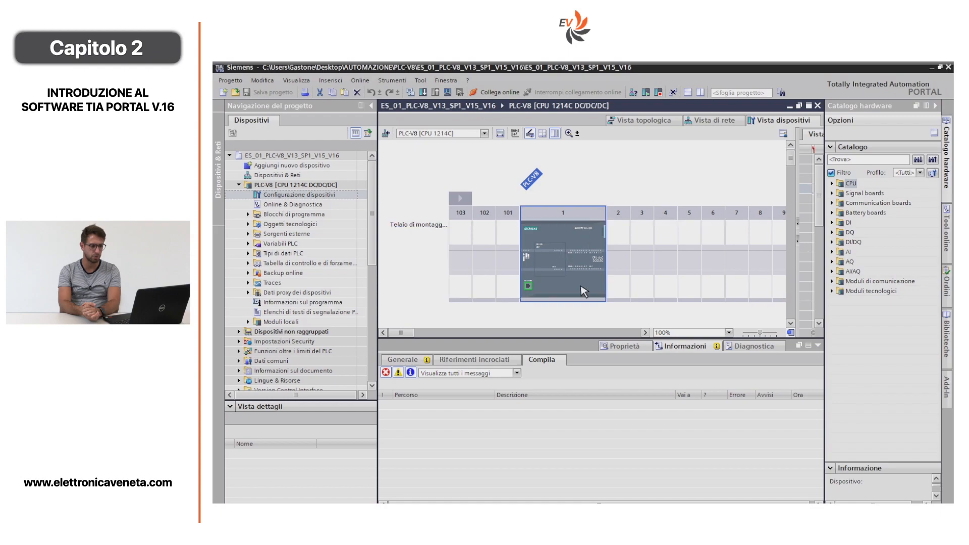
pyautogui.moveTo(600, 347)
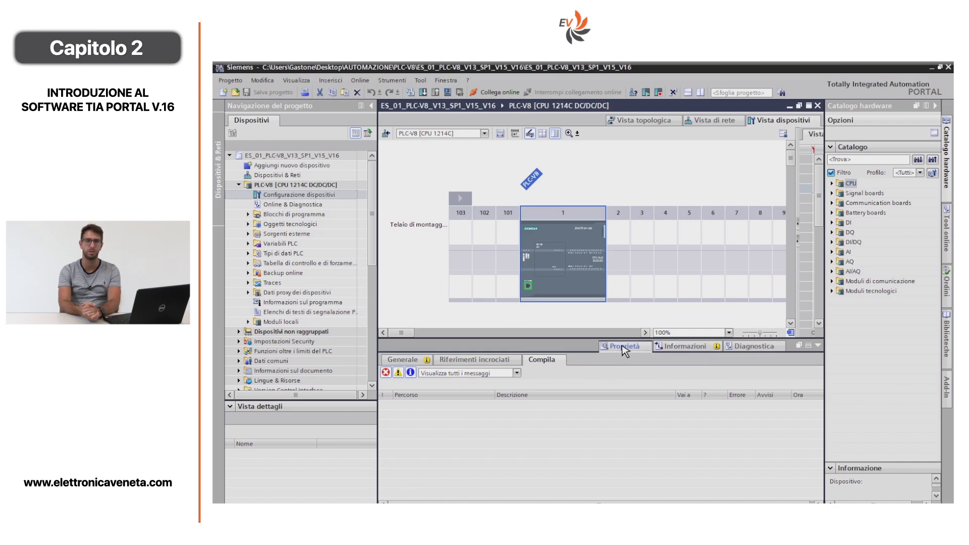
# Step: Review the CPU 1214C properties down to catalog data and firmware V4.2, then expand 'Blocchi di programma'
pyautogui.click(624, 346)
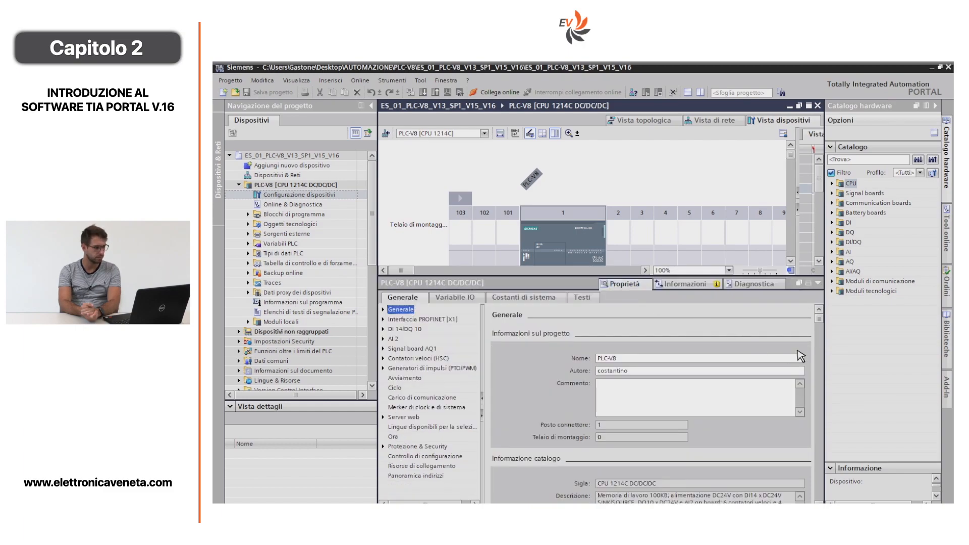
pyautogui.scroll(-3)
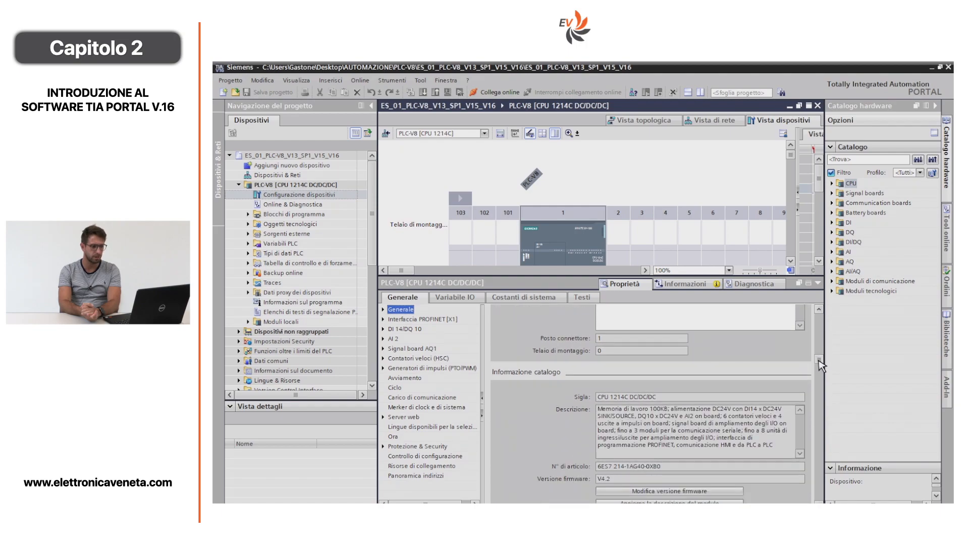
pyautogui.scroll(-3)
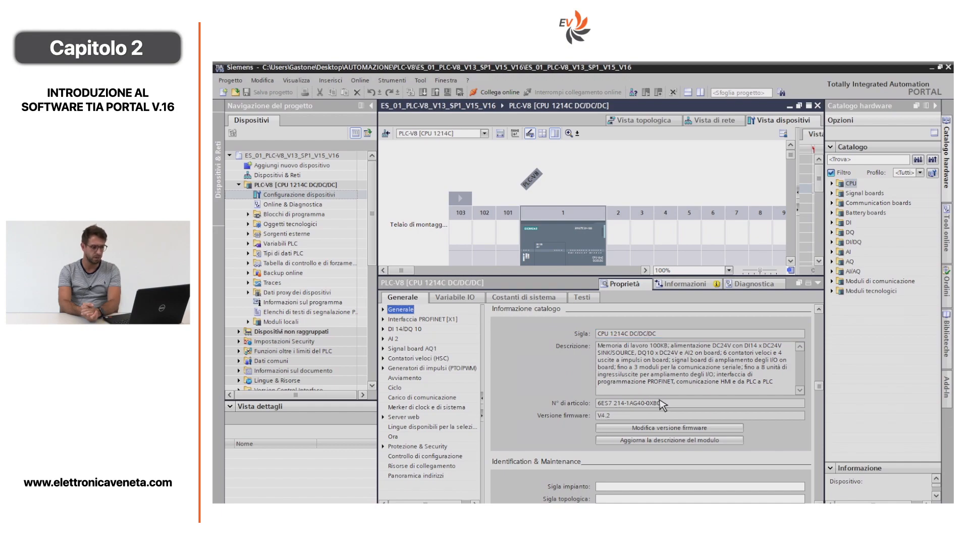
pyautogui.click(247, 214)
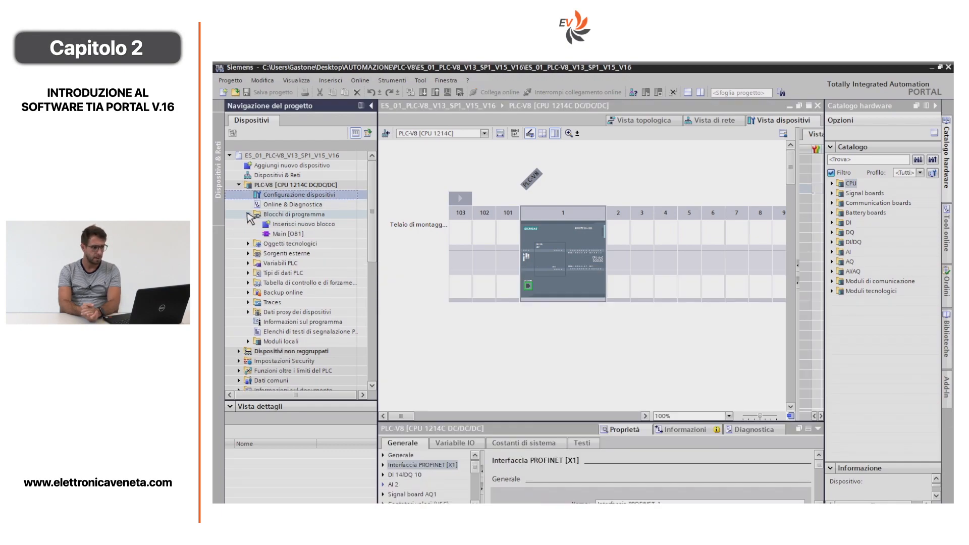
# Step: Open Main [OB1] and then the 'Tabella delle variabili standard' with the S0–S11 and Q0–Q7 tags
pyautogui.click(251, 214)
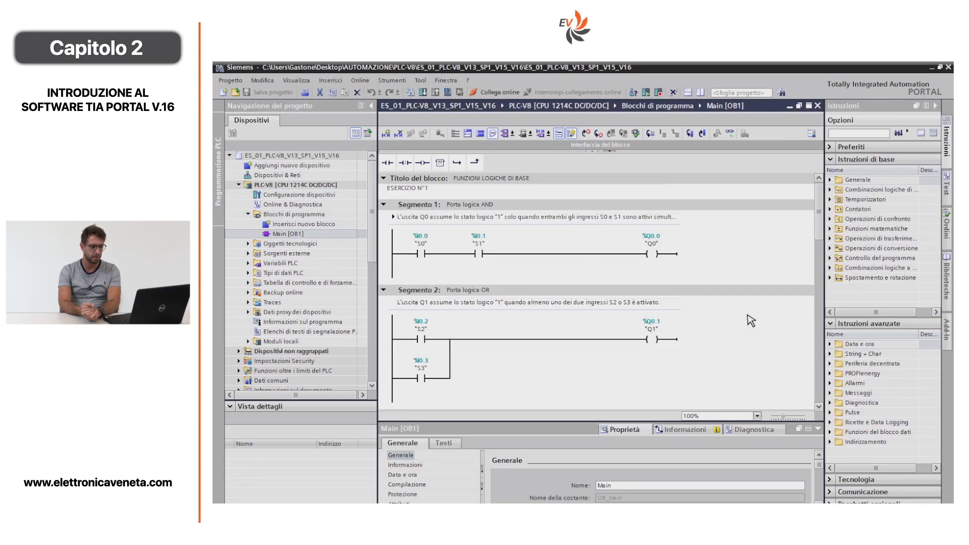
pyautogui.moveTo(422, 226)
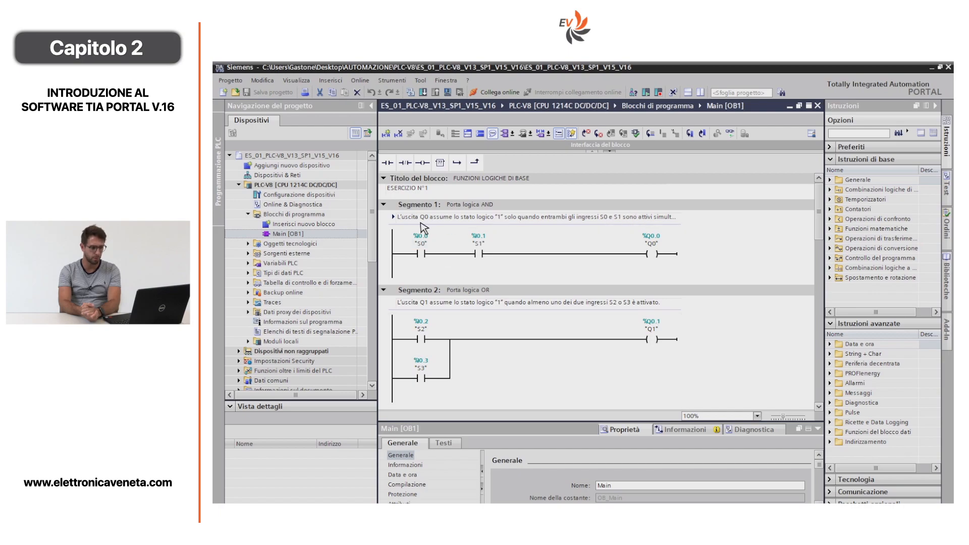
pyautogui.click(247, 262)
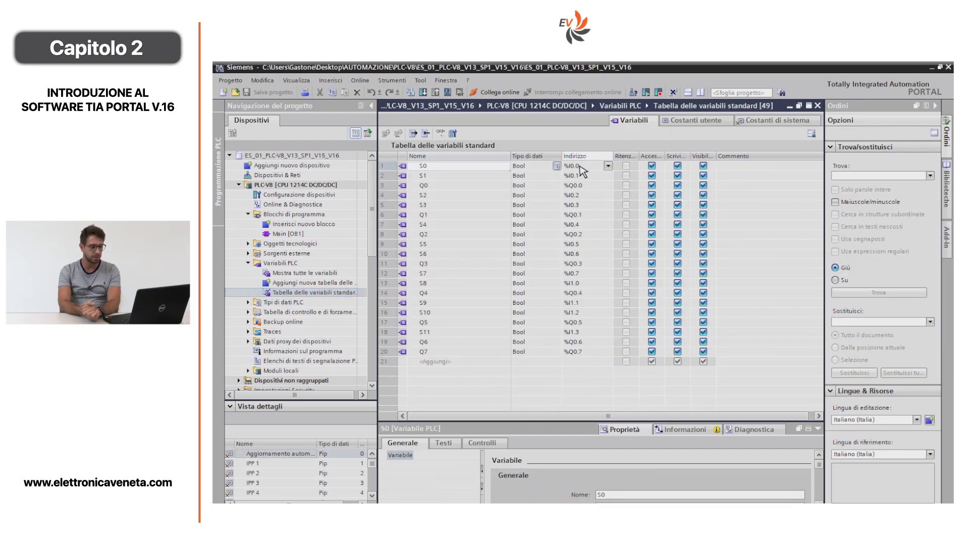
# Step: Sort the standard tag table by address so S0–S11 inputs precede Q0–Q7 outputs
pyautogui.click(576, 155)
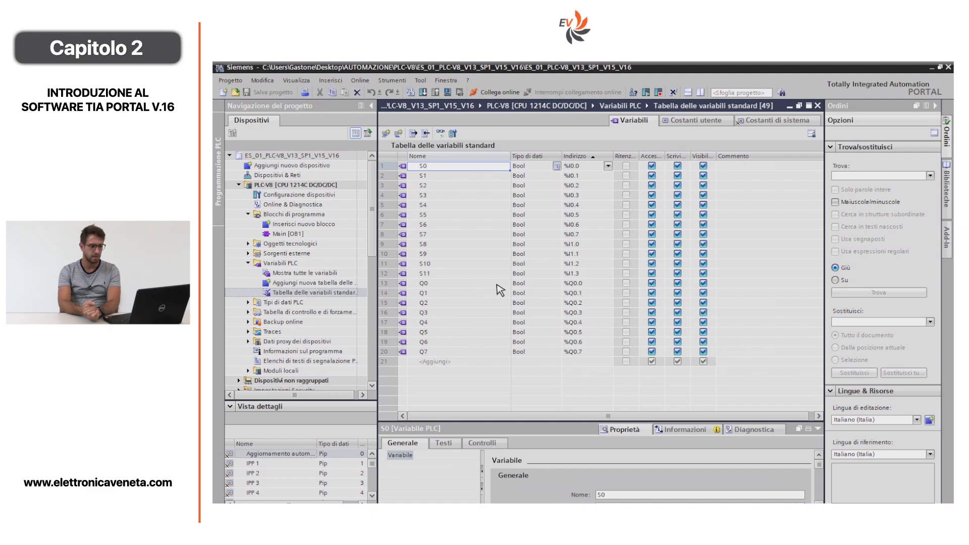
pyautogui.moveTo(572, 293)
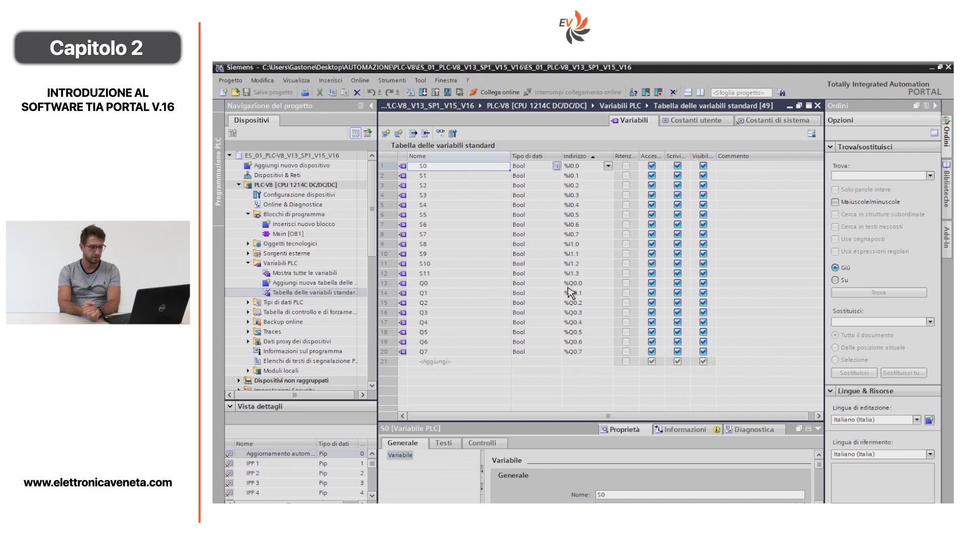
pyautogui.moveTo(500, 286)
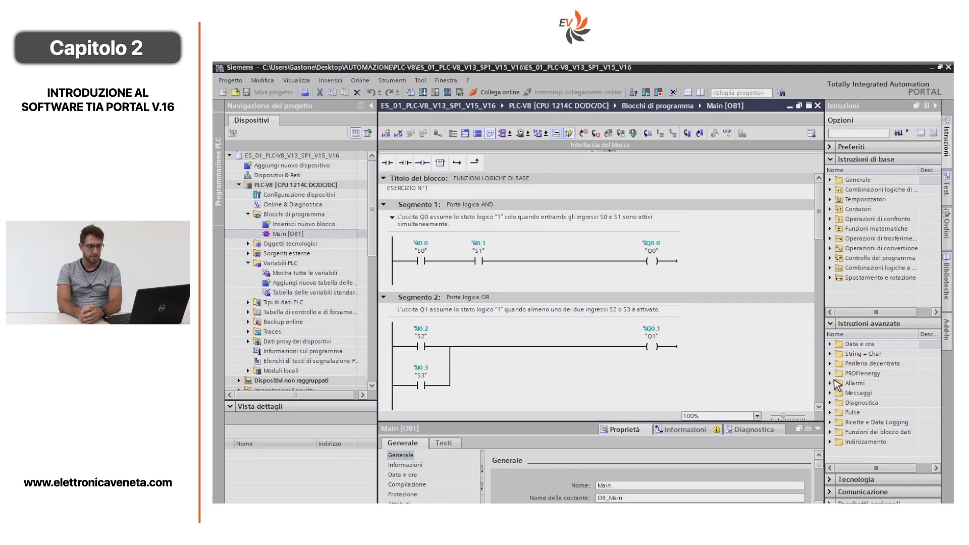
pyautogui.moveTo(836, 212)
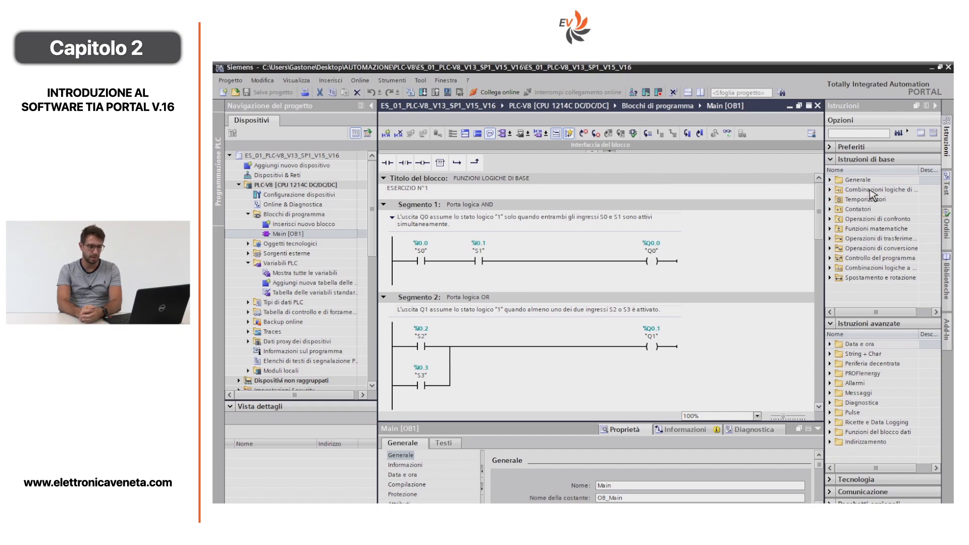
pyautogui.moveTo(837, 192)
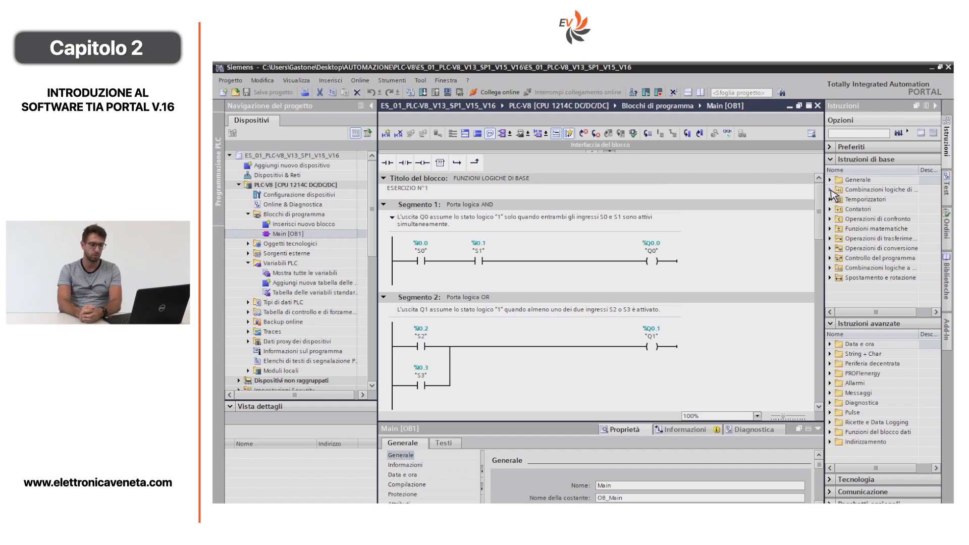
pyautogui.click(831, 179)
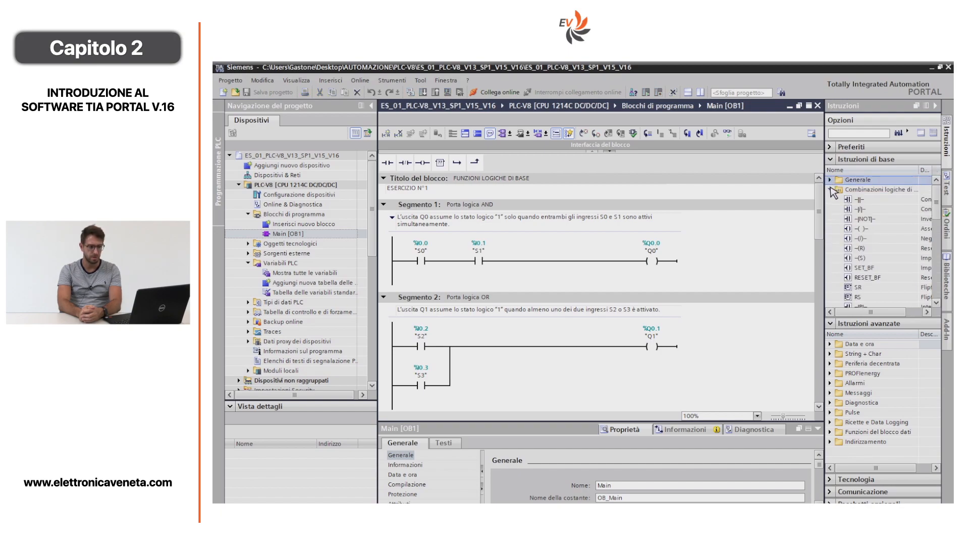
pyautogui.click(830, 190)
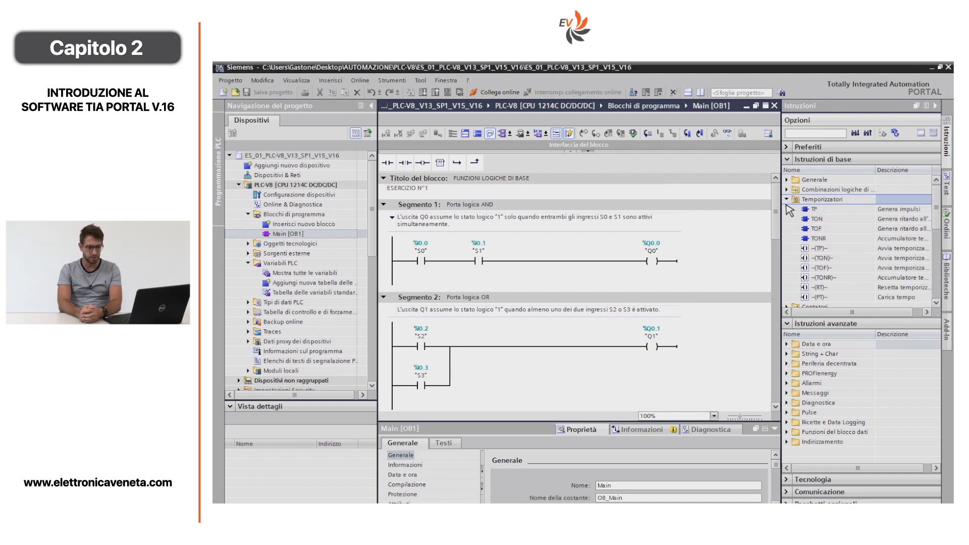
pyautogui.moveTo(804, 236)
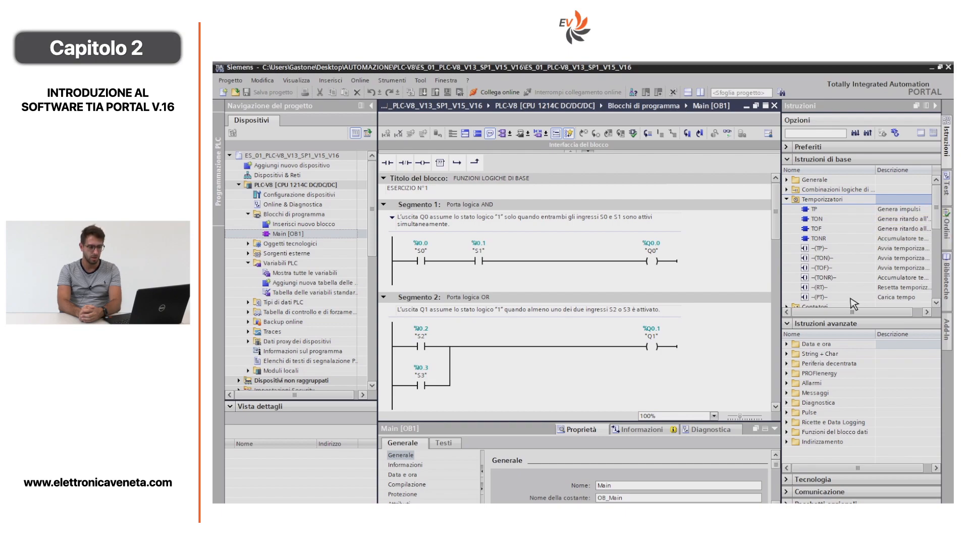
pyautogui.click(787, 199)
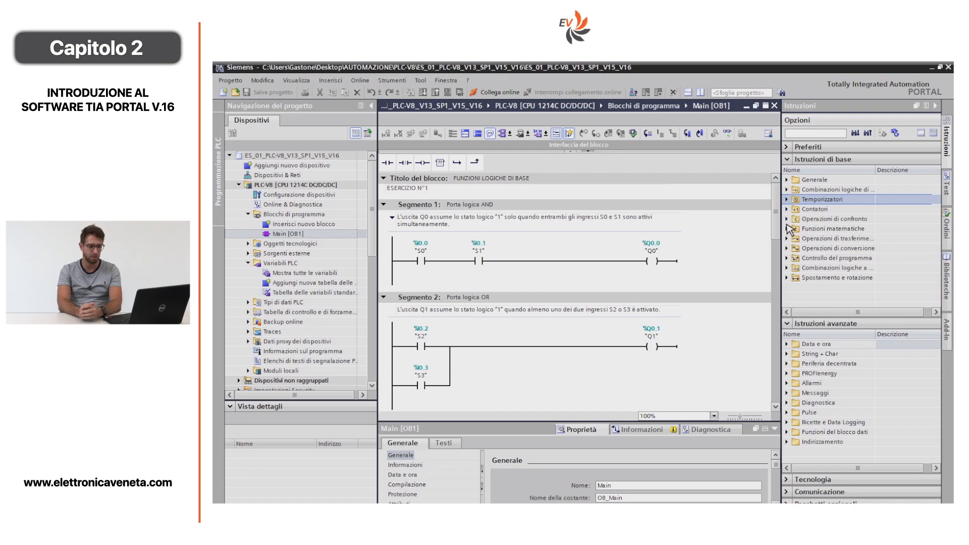
pyautogui.moveTo(404, 333)
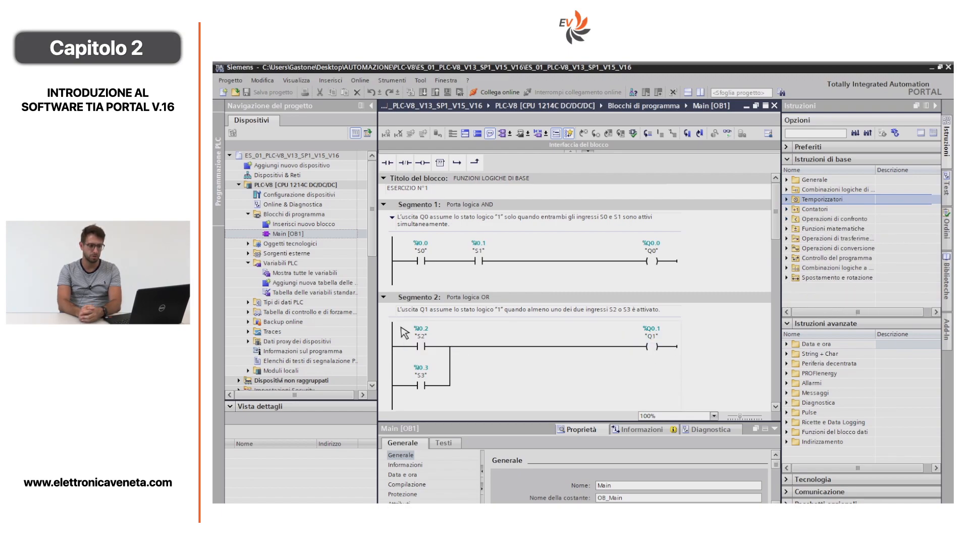
pyautogui.moveTo(588, 180)
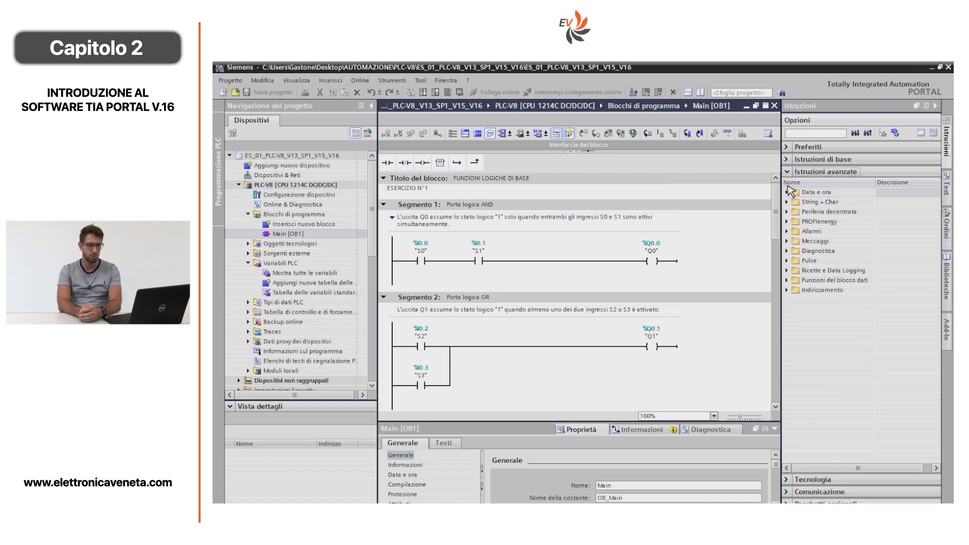
pyautogui.click(789, 172)
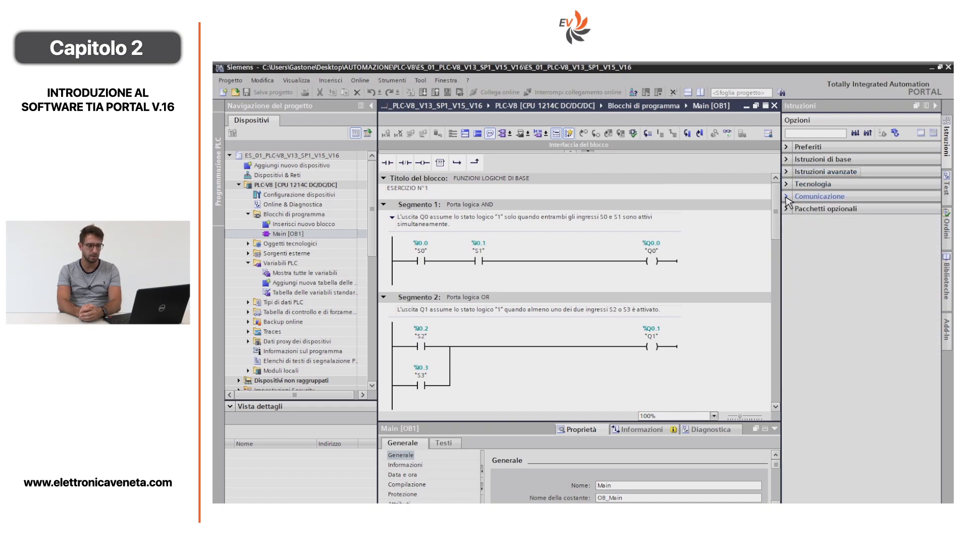
# Step: Show the Libraries task card with project and global libraries beside Main [OB1]
pyautogui.click(787, 208)
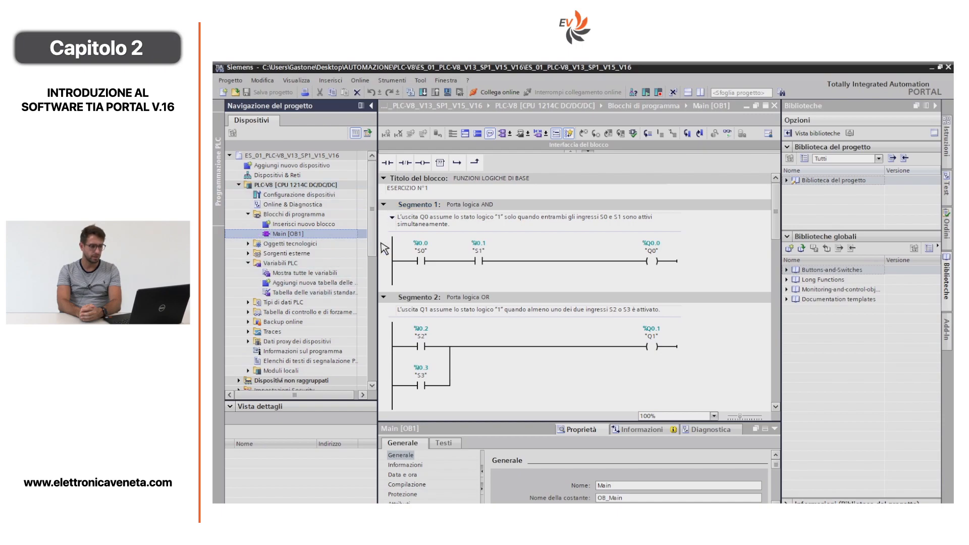
pyautogui.moveTo(365, 256)
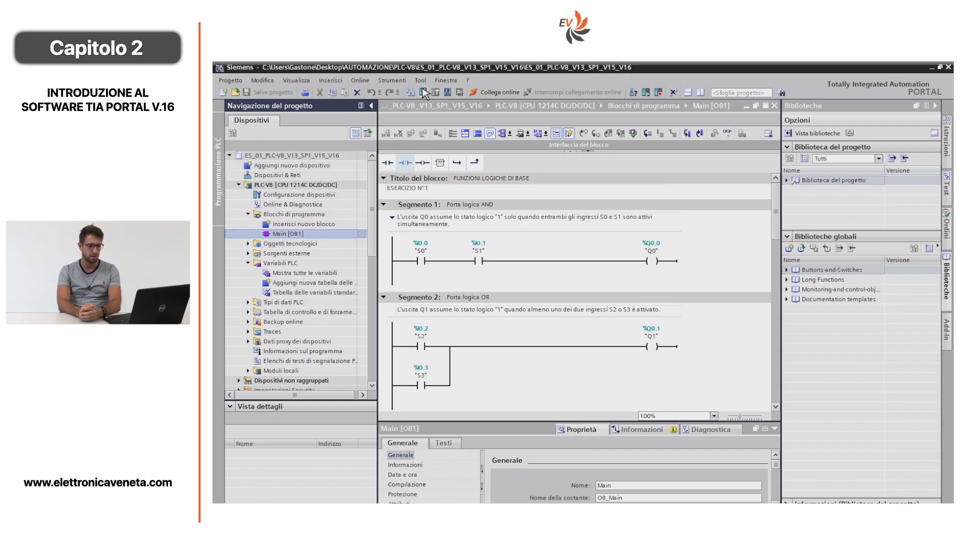
pyautogui.moveTo(432, 114)
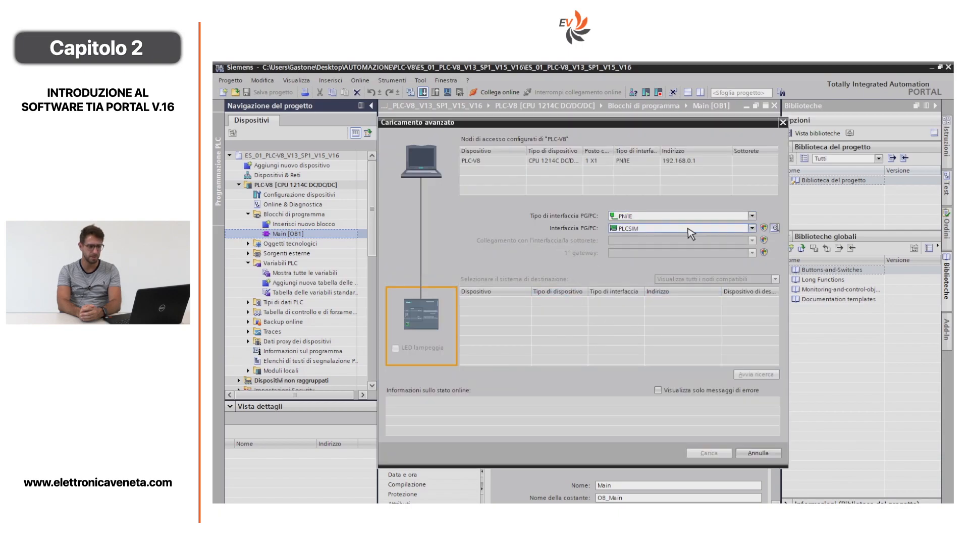
# Step: Choose the Realtek PCIe GBE Family Controller as PG/PC interface and download PLC-V8 to the target
pyautogui.click(751, 228)
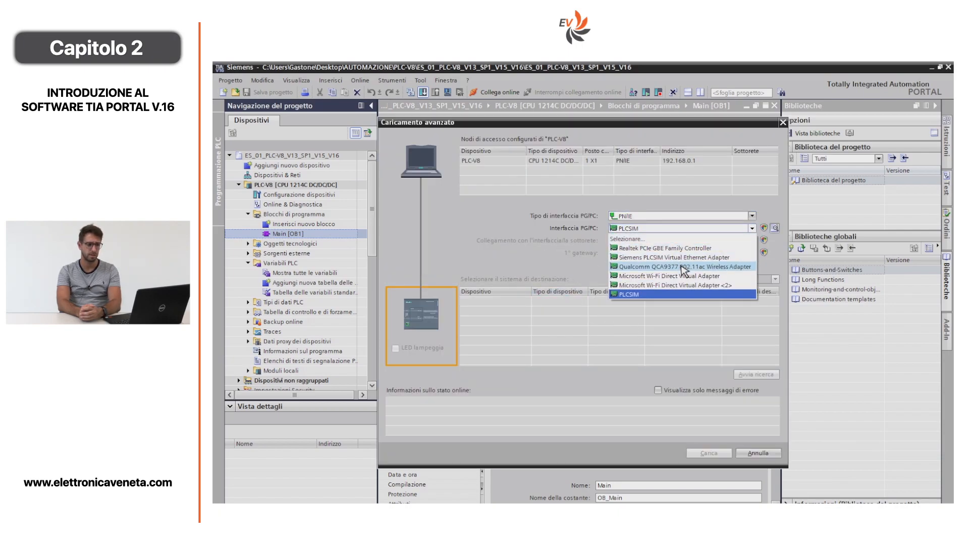
pyautogui.moveTo(686, 251)
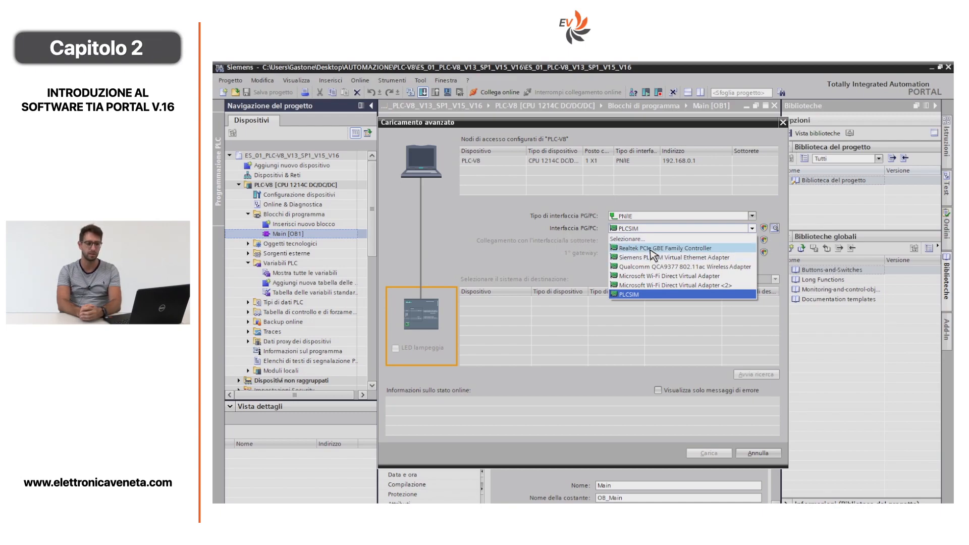
pyautogui.click(664, 248)
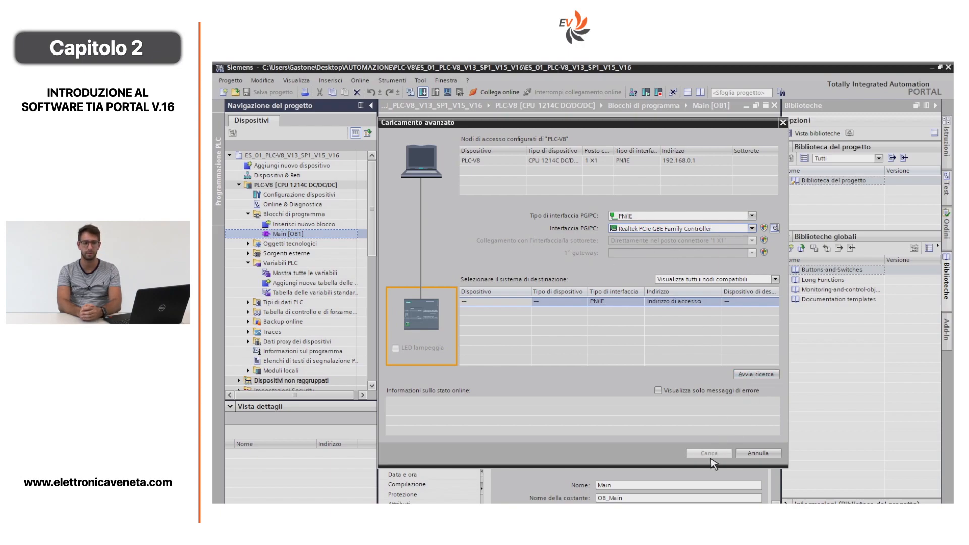
pyautogui.click(709, 452)
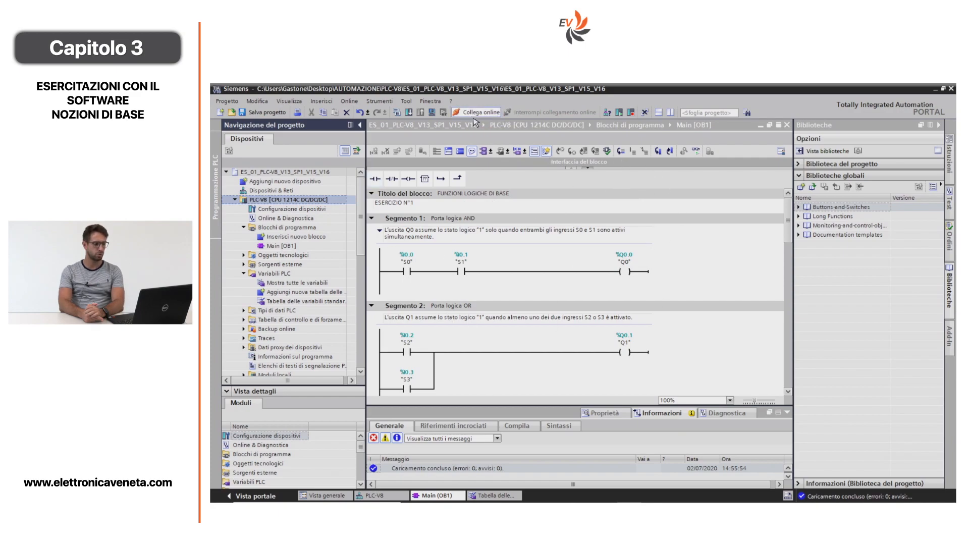
# Step: Go online to PLC-V8 at 192.168.0.1 and enable live monitoring of the ladder networks
pyautogui.click(475, 112)
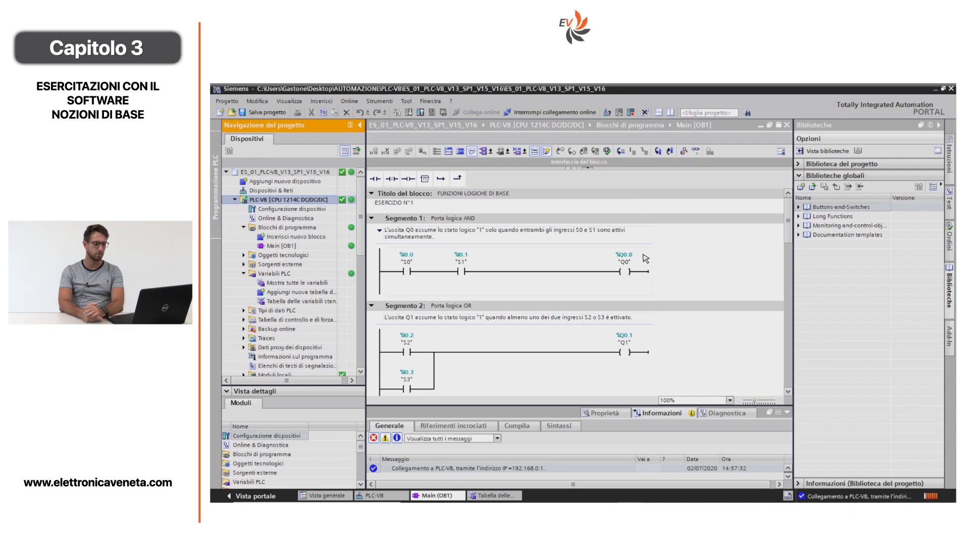
pyautogui.click(696, 151)
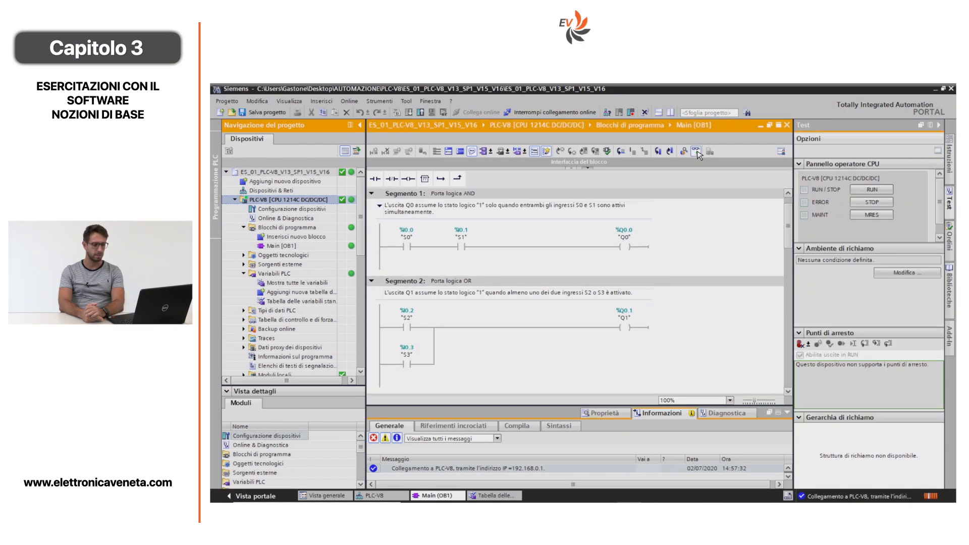
# Step: Toggle Monitoring on/off to watch the Main [OB1] networks live with the CPU in RUN
pyautogui.click(696, 151)
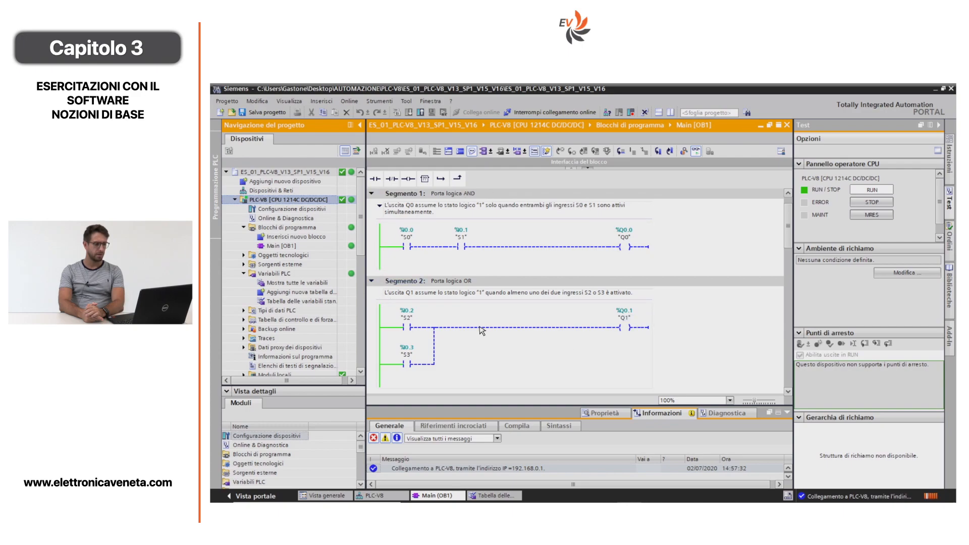
pyautogui.moveTo(538, 171)
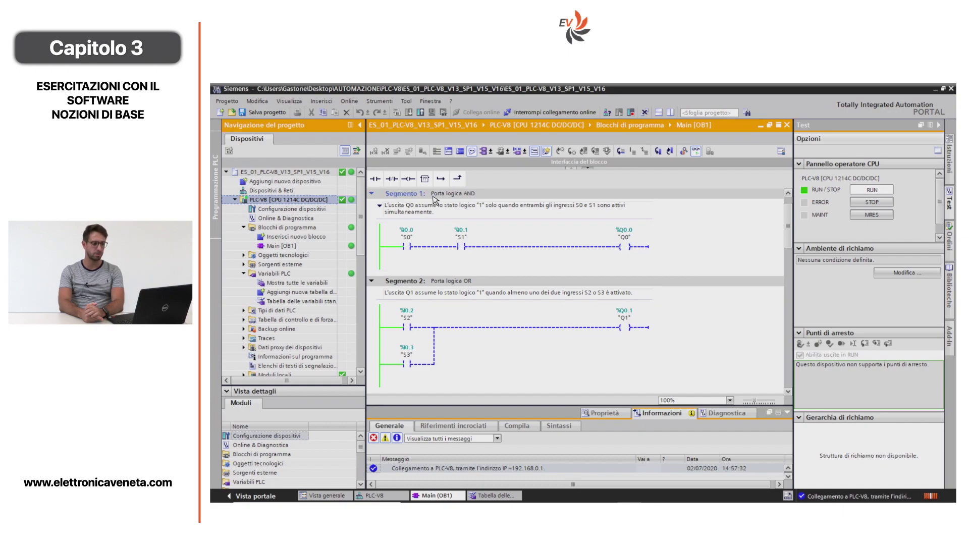
pyautogui.moveTo(402, 228)
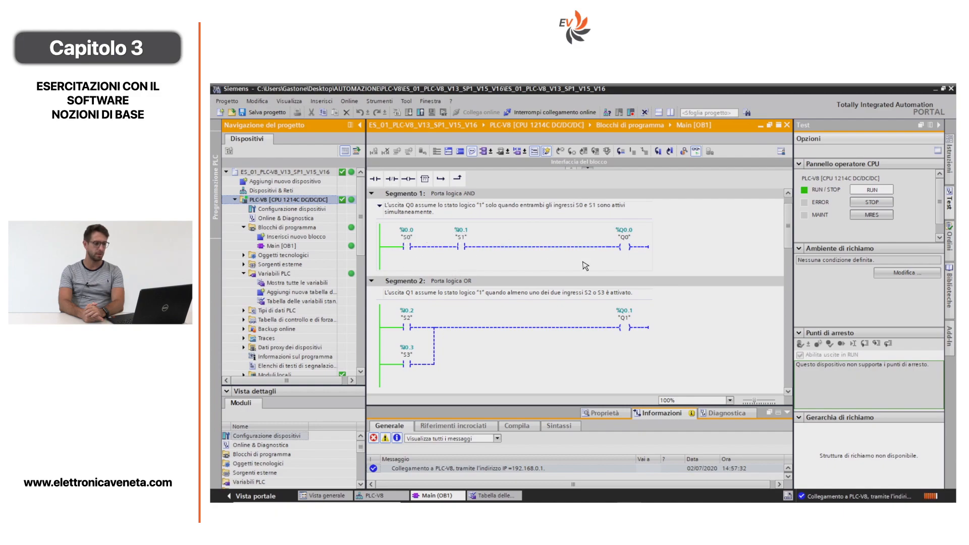
pyautogui.moveTo(624, 260)
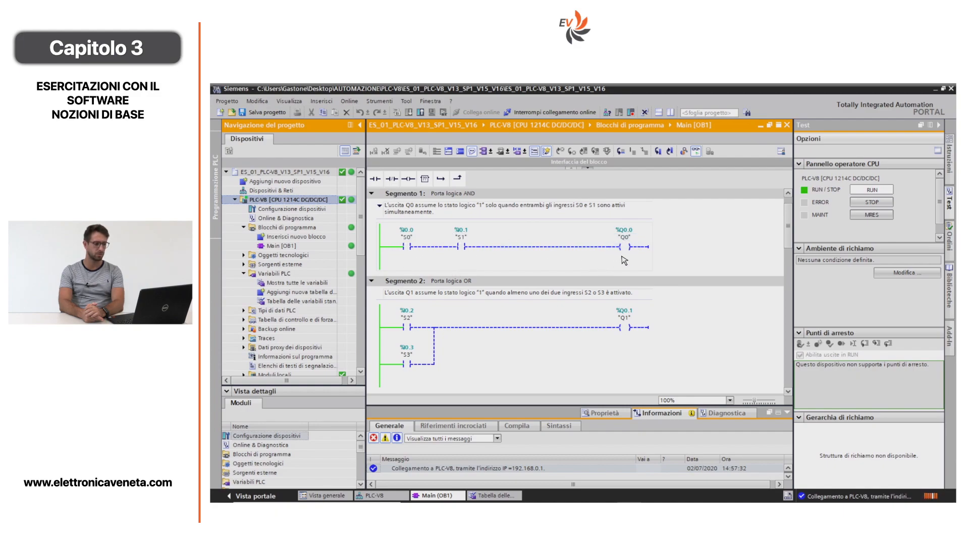
pyautogui.moveTo(634, 258)
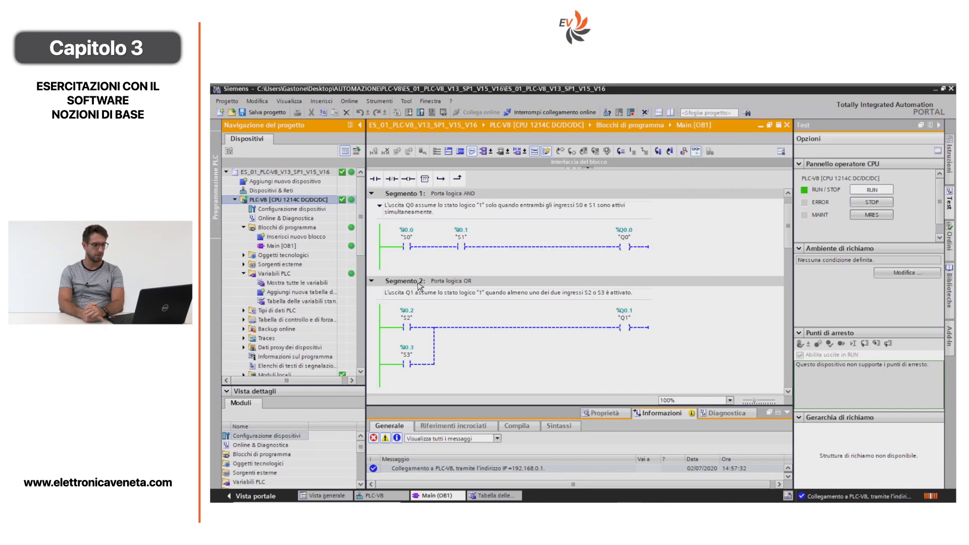
pyautogui.moveTo(494, 313)
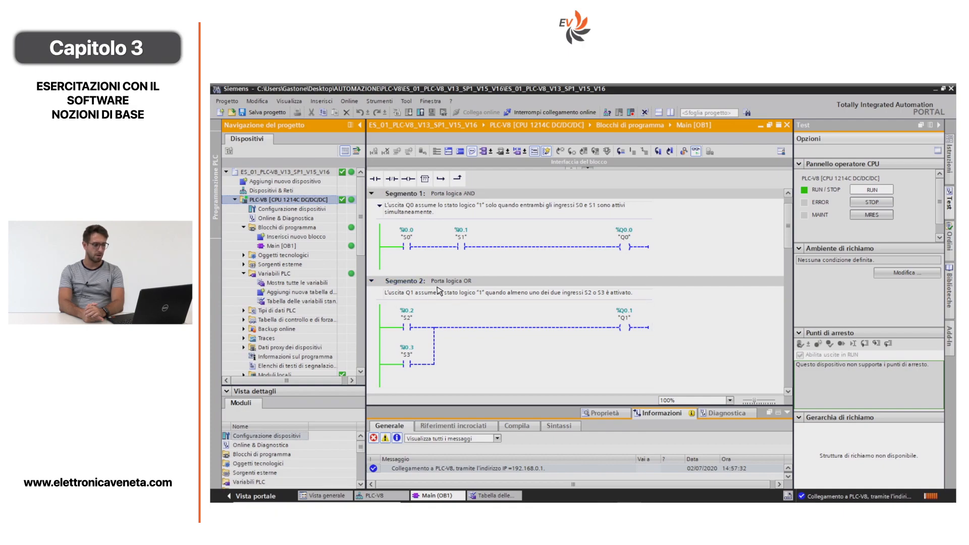
pyautogui.moveTo(412, 297)
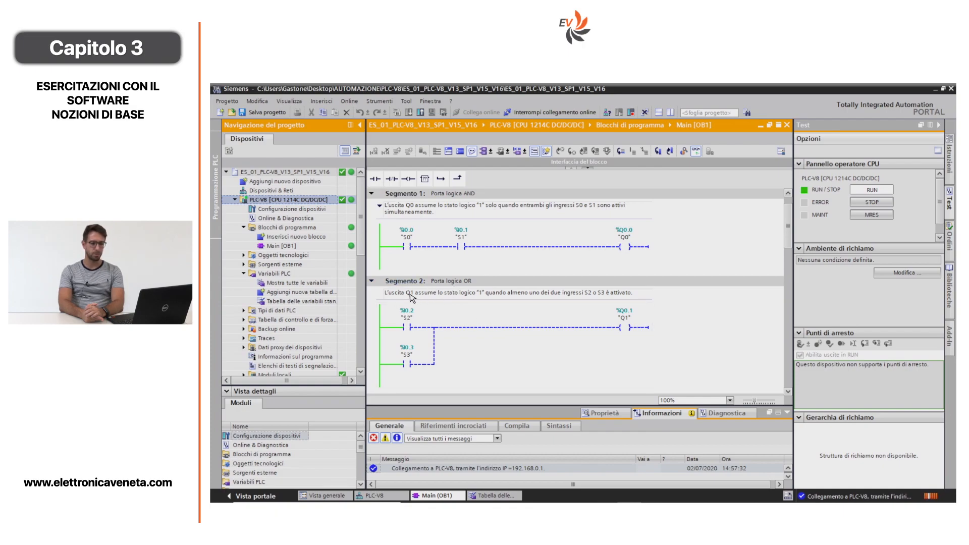
pyautogui.moveTo(452, 297)
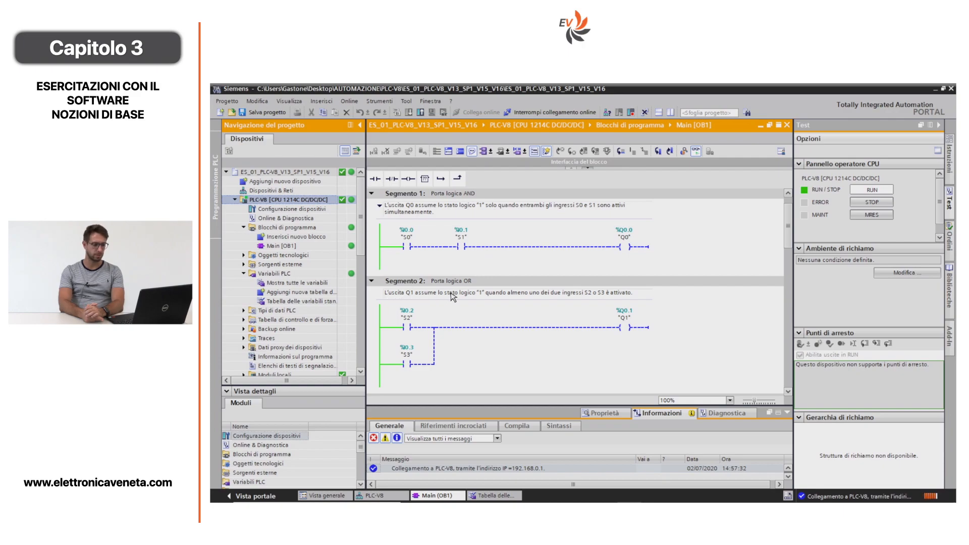
pyautogui.moveTo(535, 299)
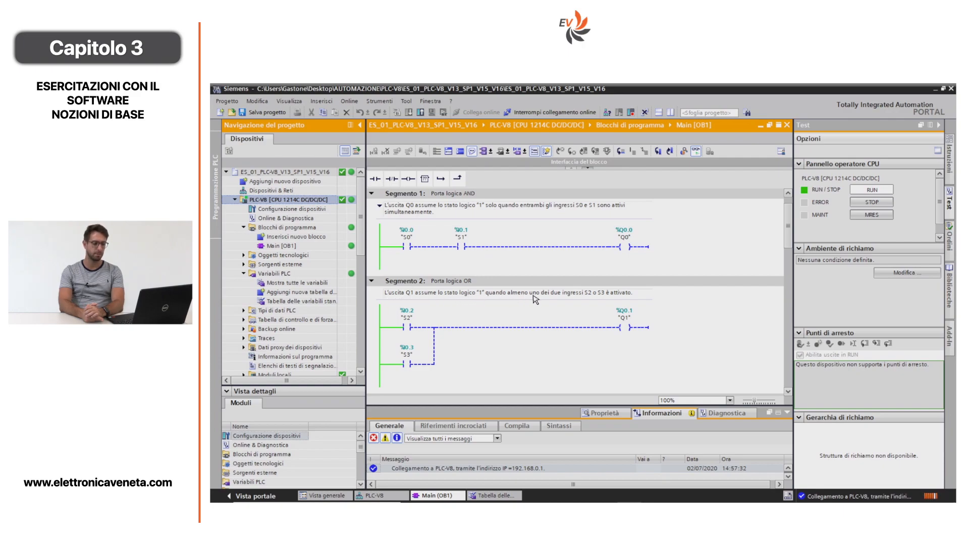
pyautogui.moveTo(583, 302)
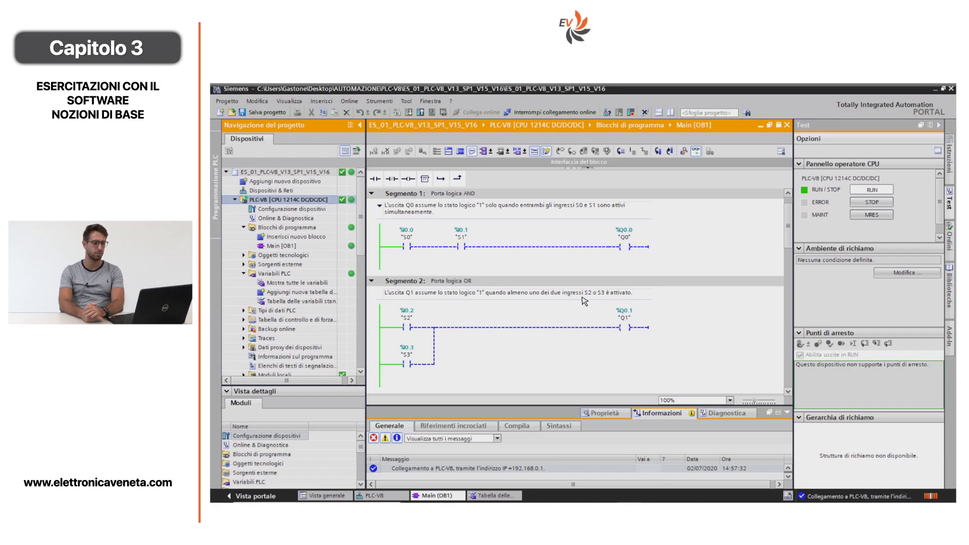
pyautogui.moveTo(587, 307)
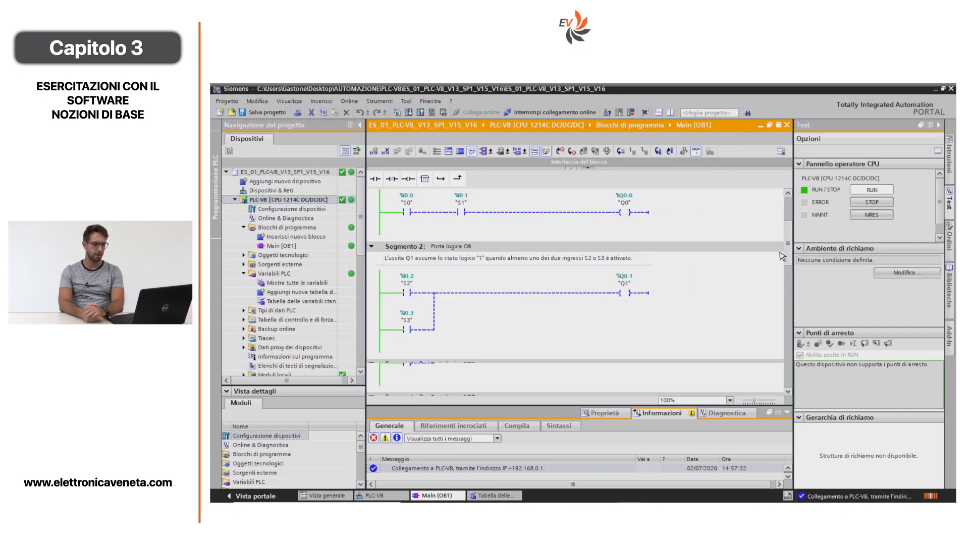
pyautogui.scroll(-3)
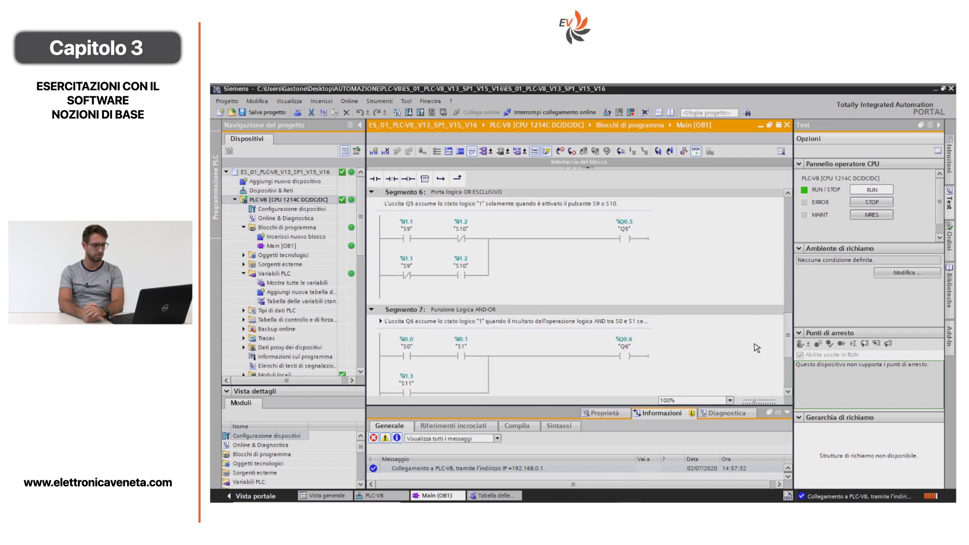
pyautogui.scroll(-3)
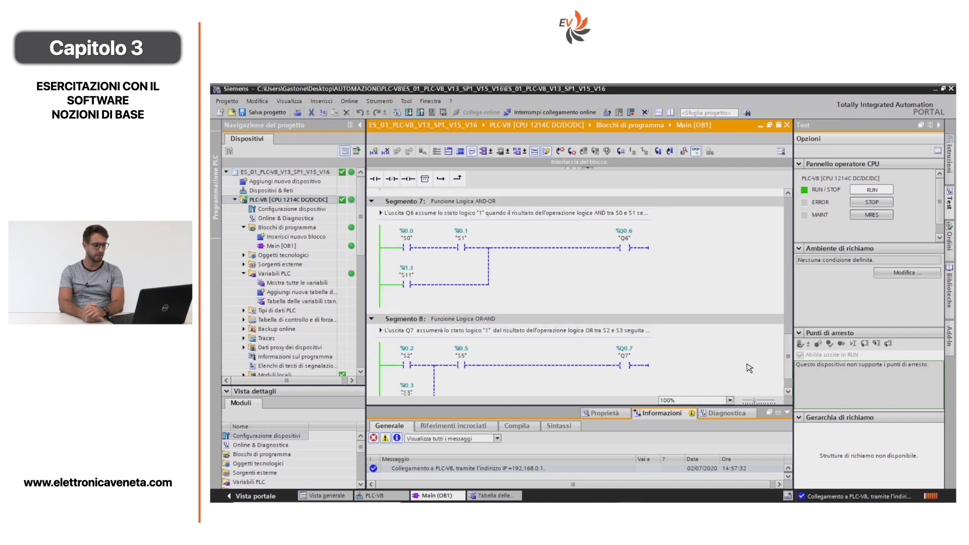
pyautogui.scroll(-3)
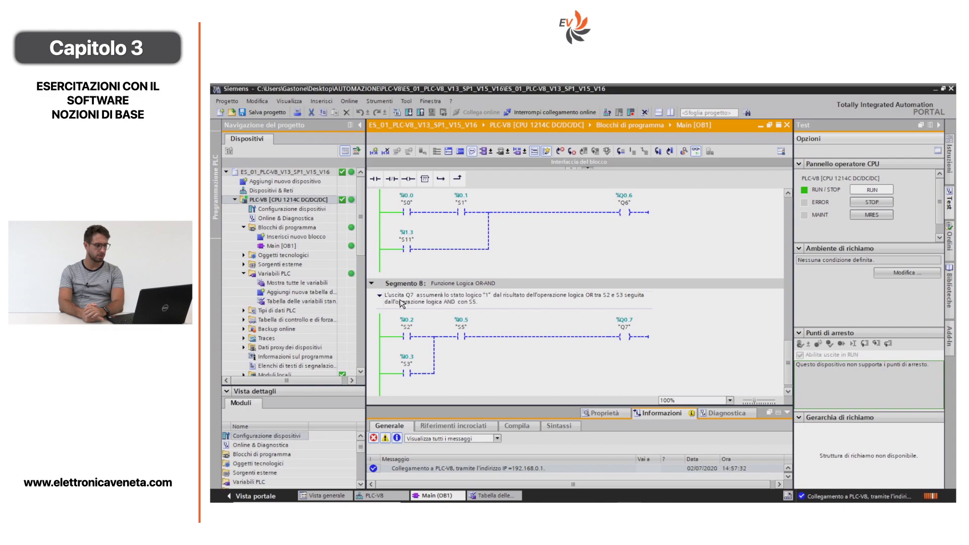
pyautogui.moveTo(460, 307)
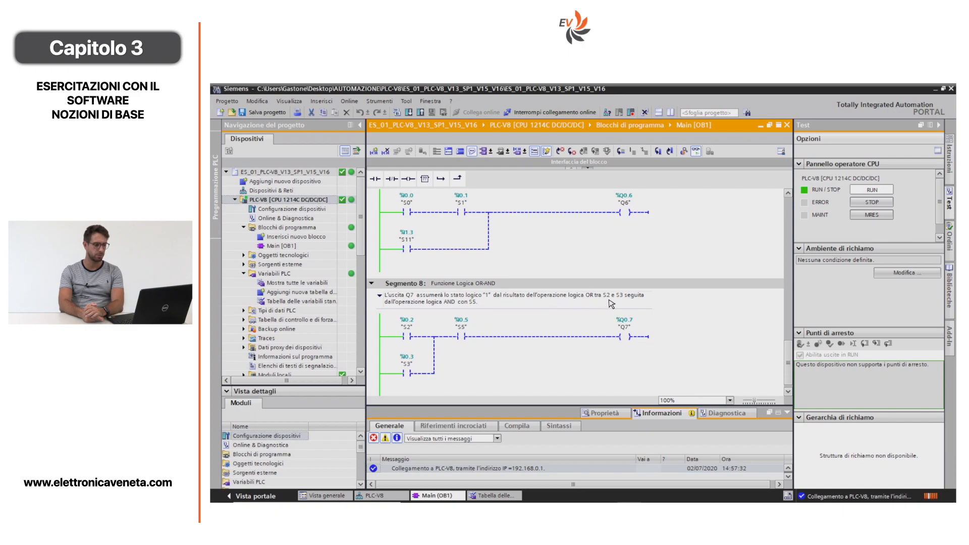
pyautogui.moveTo(493, 324)
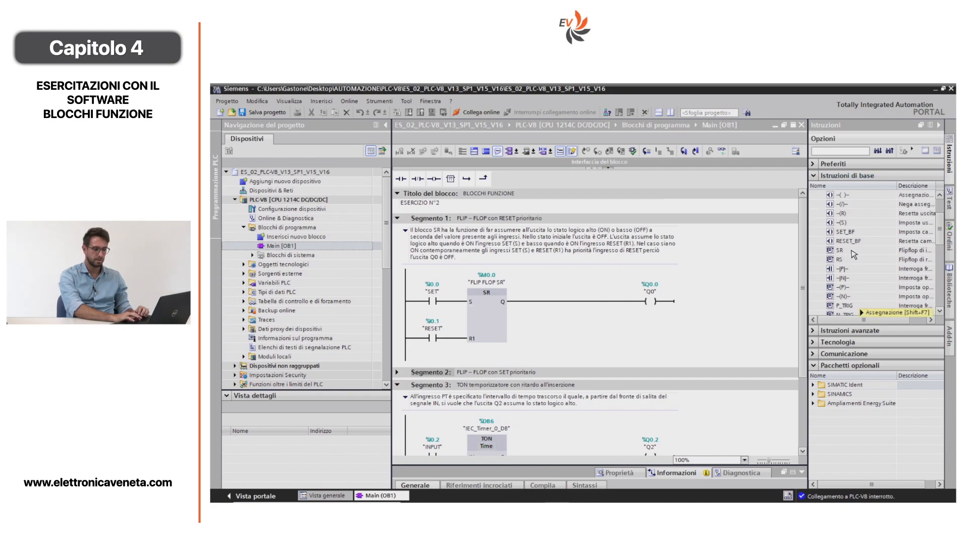
pyautogui.moveTo(842, 252)
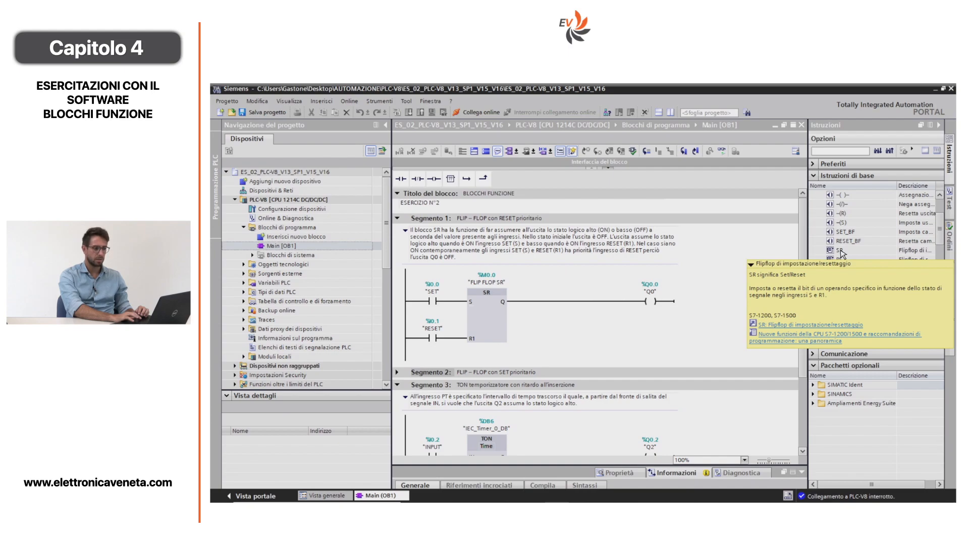
pyautogui.moveTo(525, 272)
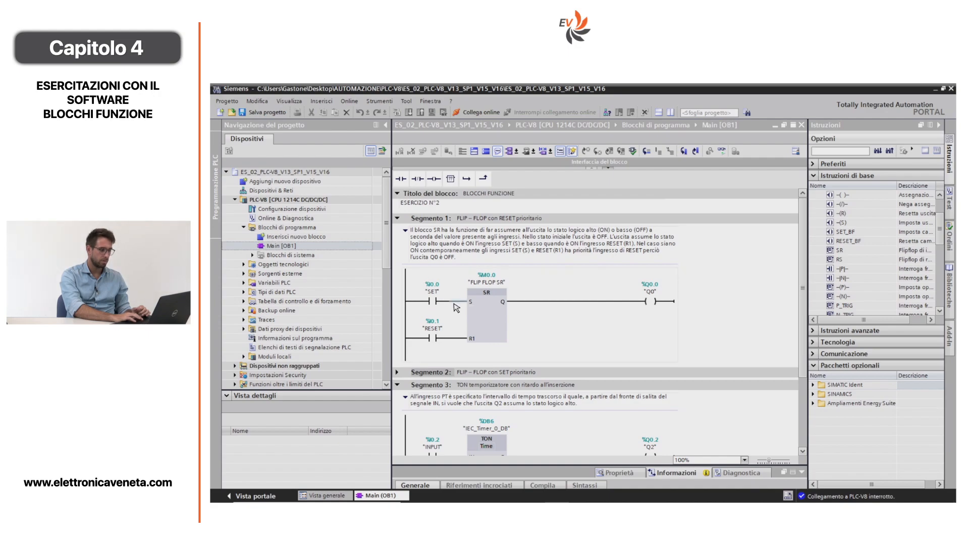
pyautogui.moveTo(420, 336)
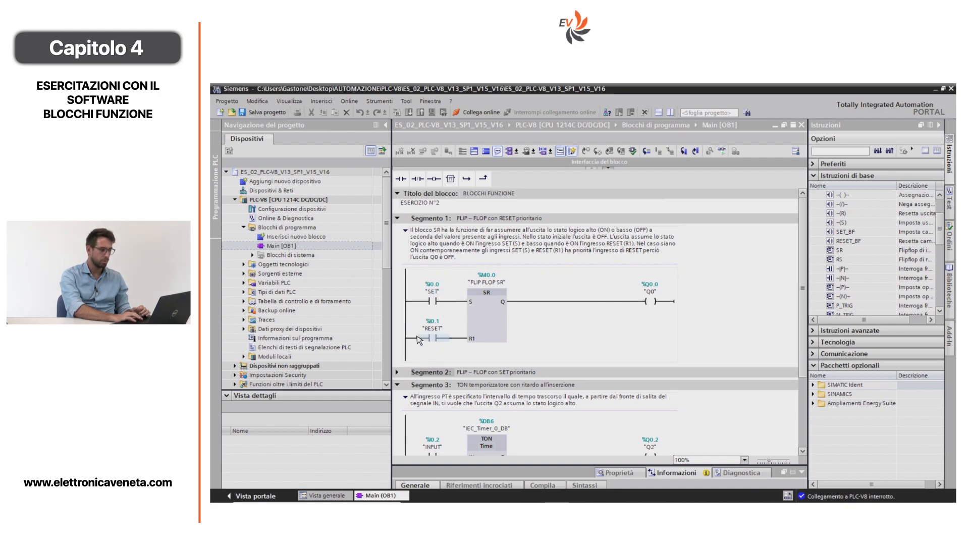
pyautogui.moveTo(448, 353)
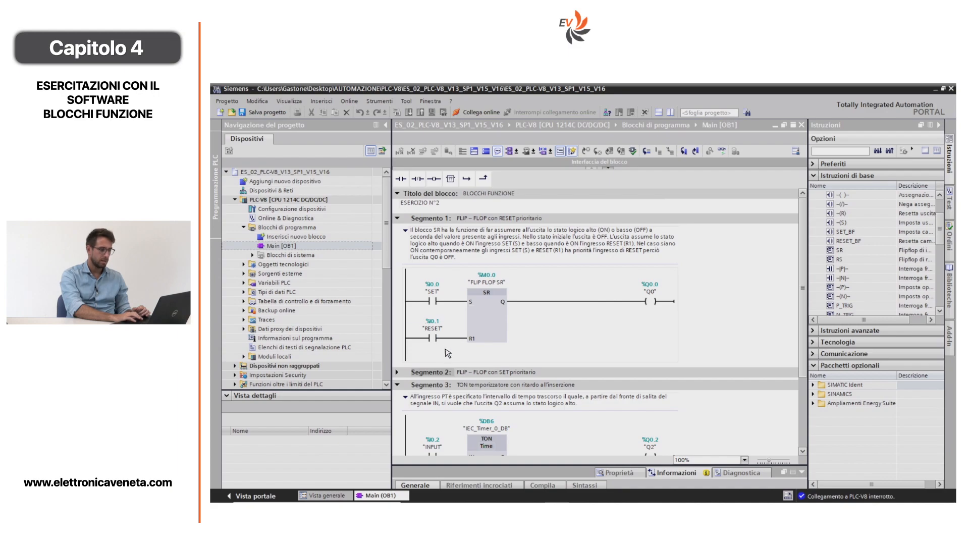
pyautogui.moveTo(520, 355)
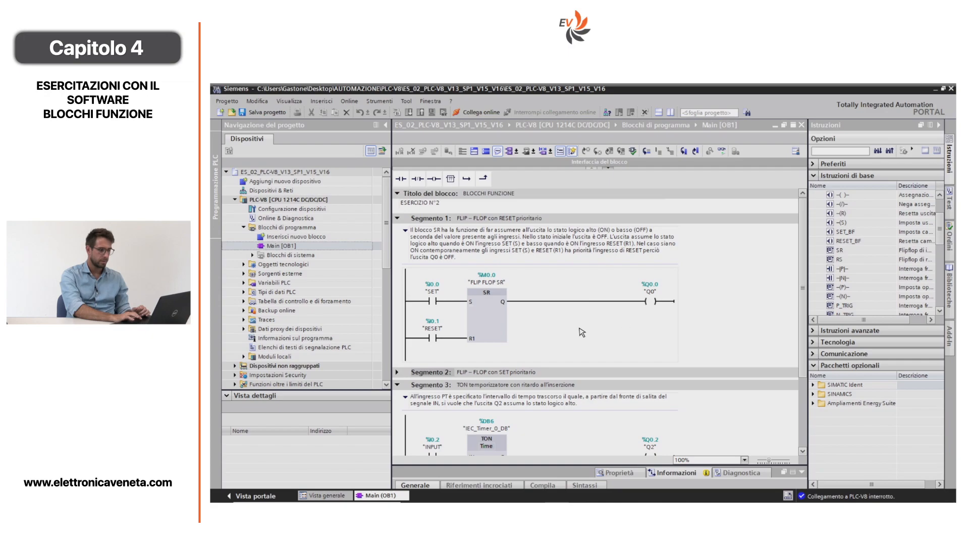
pyautogui.moveTo(452, 345)
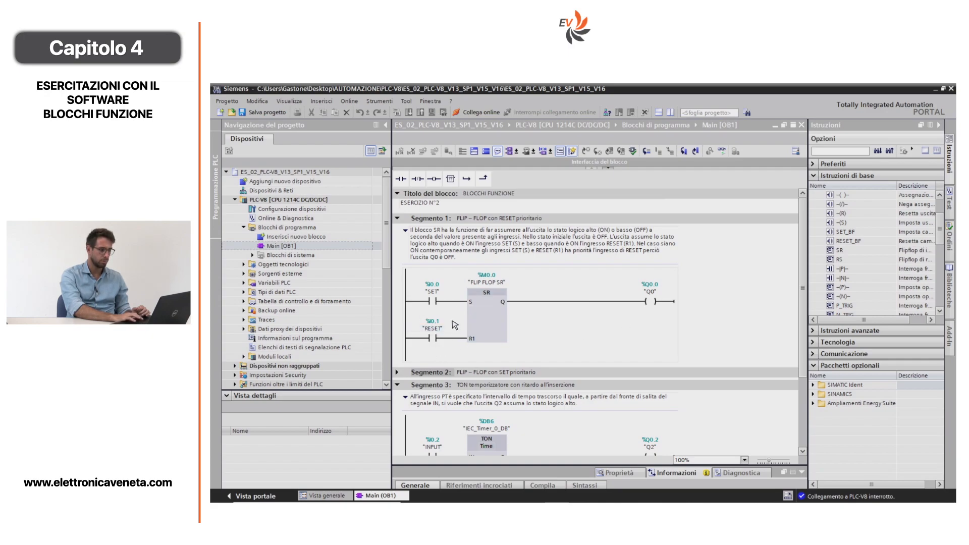
pyautogui.moveTo(669, 309)
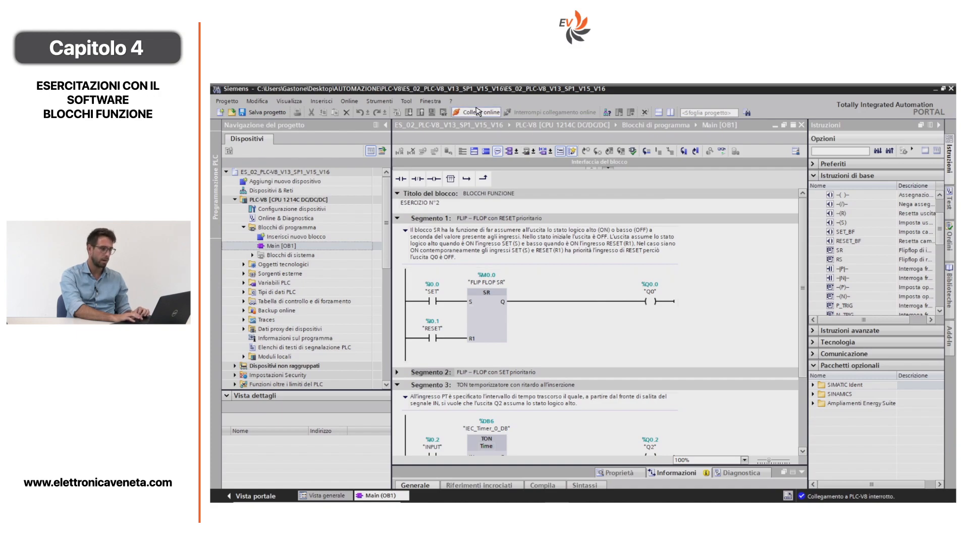
# Step: Go online with the PLC-V8 CPU selected in the device connection dialog
pyautogui.click(478, 111)
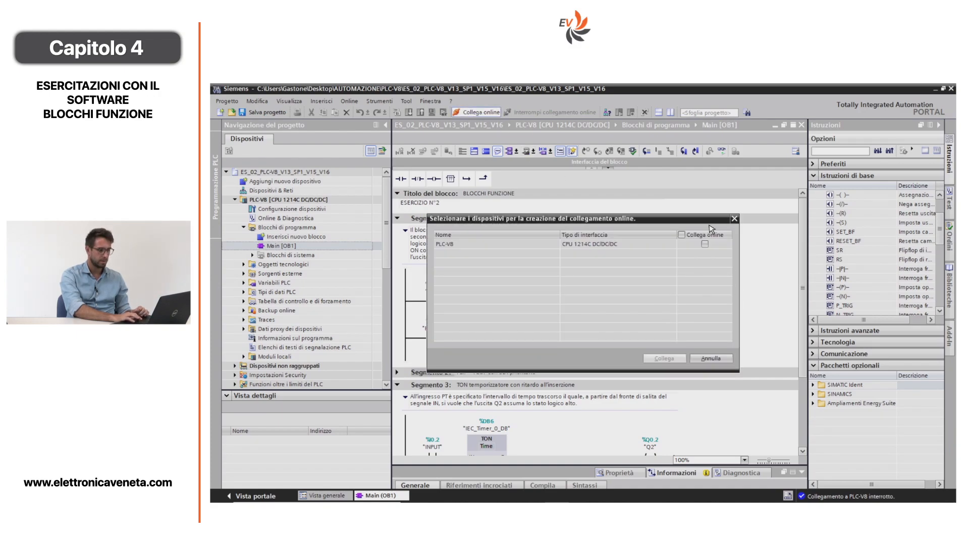
pyautogui.click(704, 243)
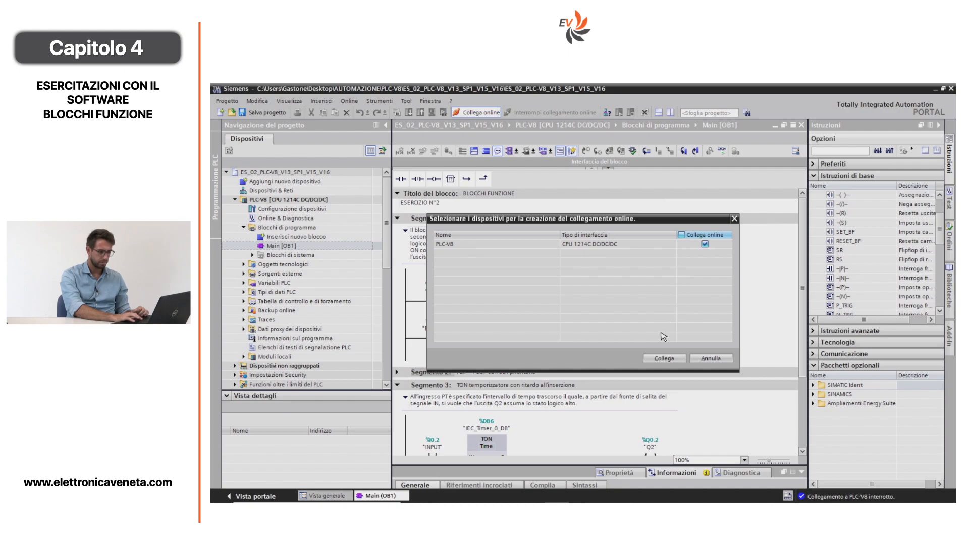
pyautogui.click(664, 358)
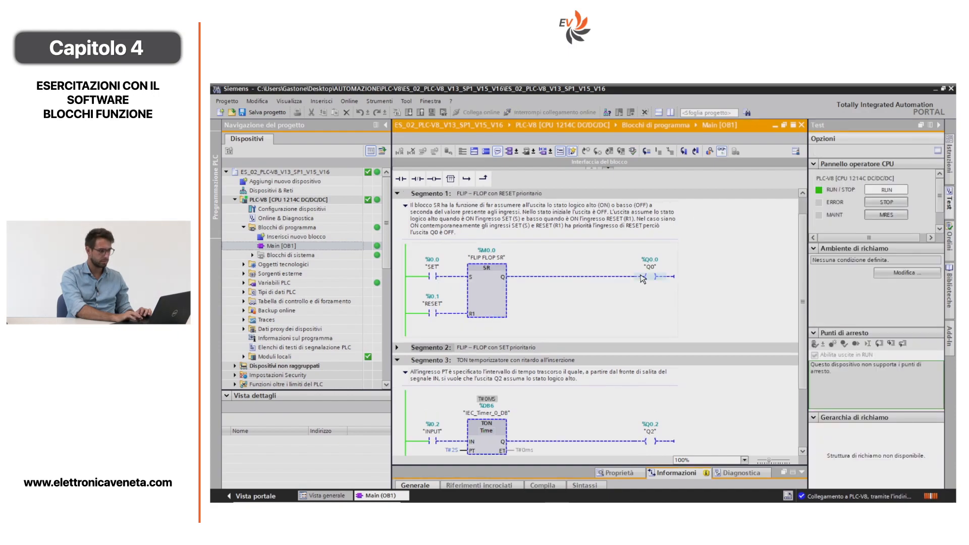
pyautogui.moveTo(593, 315)
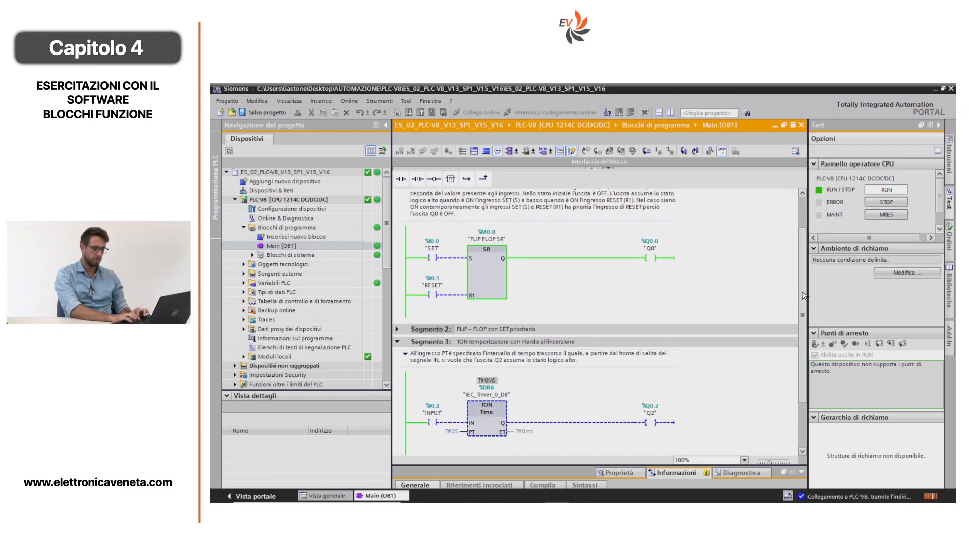
# Step: Expand Segmento 4 to show the TOF off-delay timer driving Q3 from INPUT
pyautogui.scroll(-3)
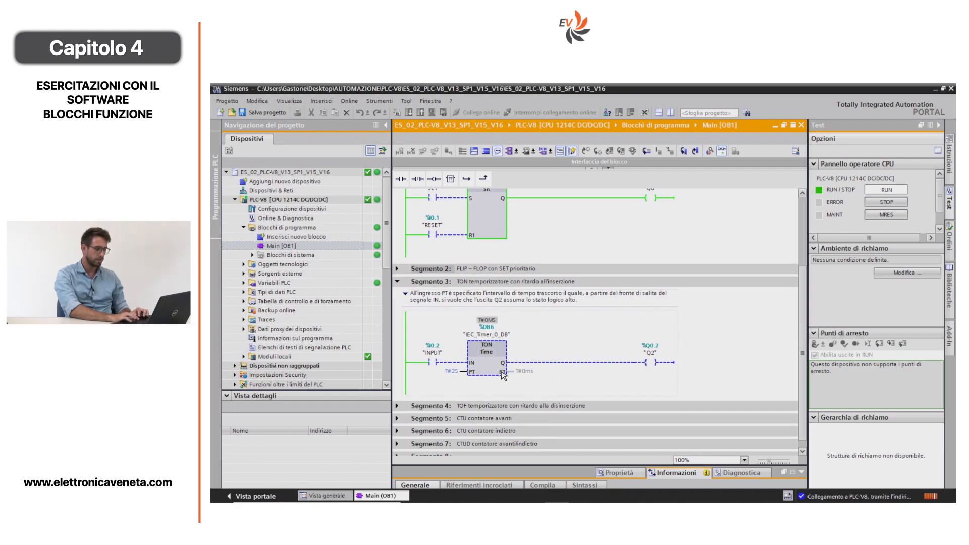
pyautogui.moveTo(544, 321)
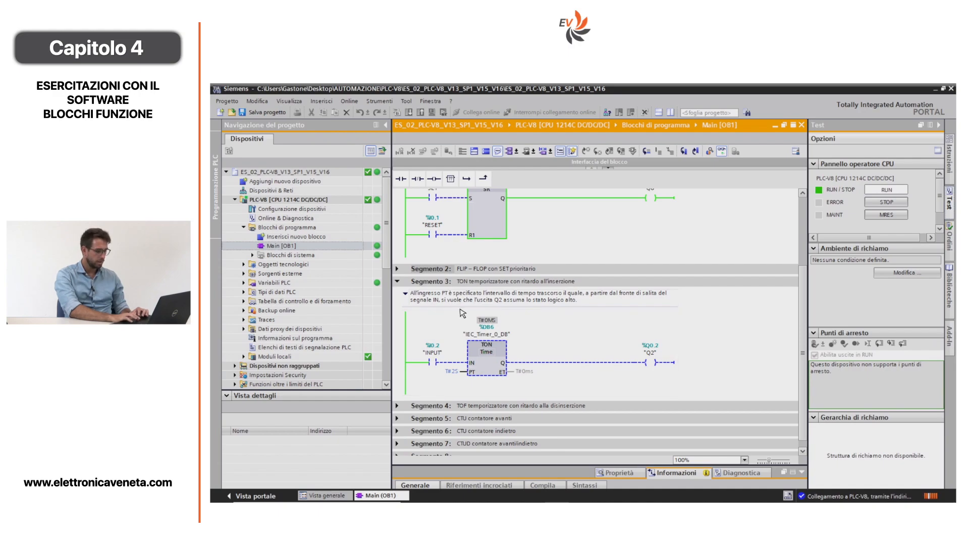
pyautogui.moveTo(501, 305)
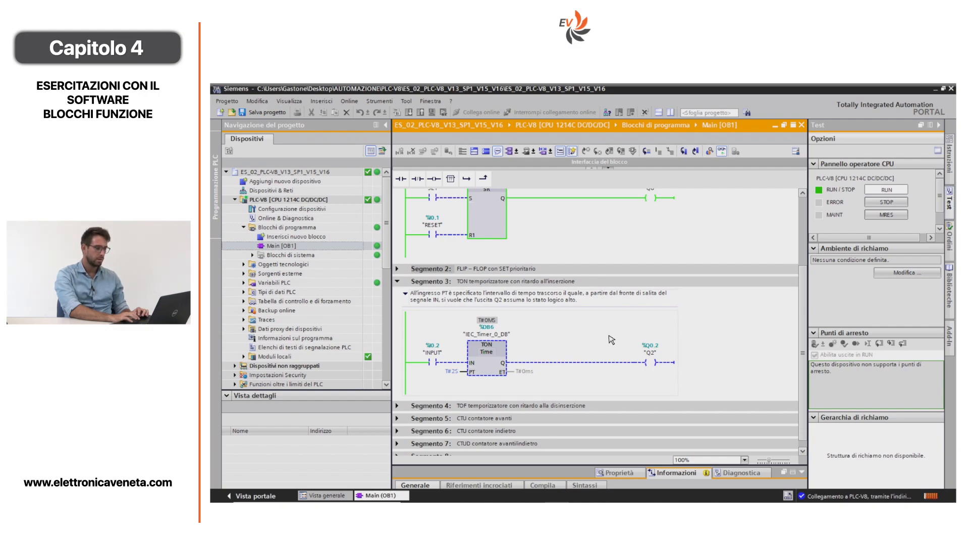
pyautogui.moveTo(751, 331)
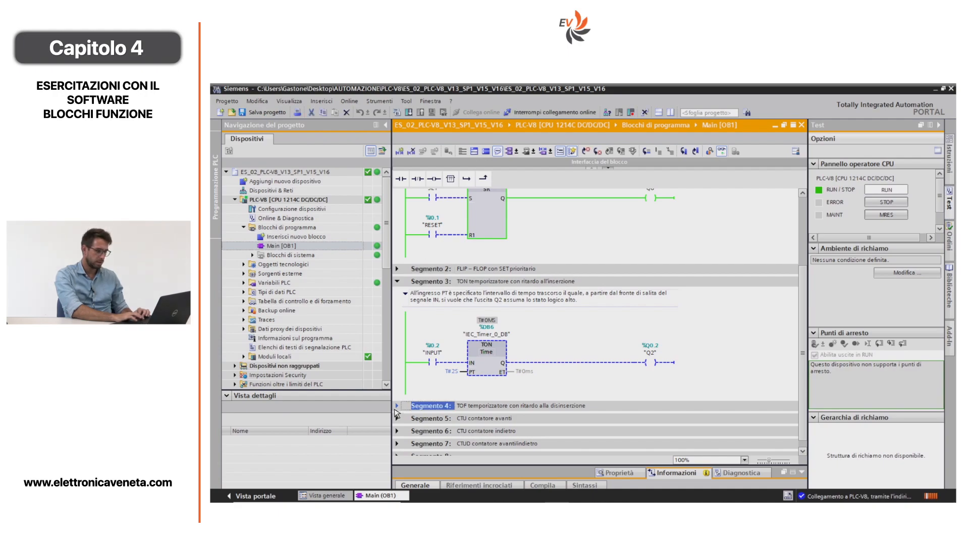
pyautogui.moveTo(401, 408)
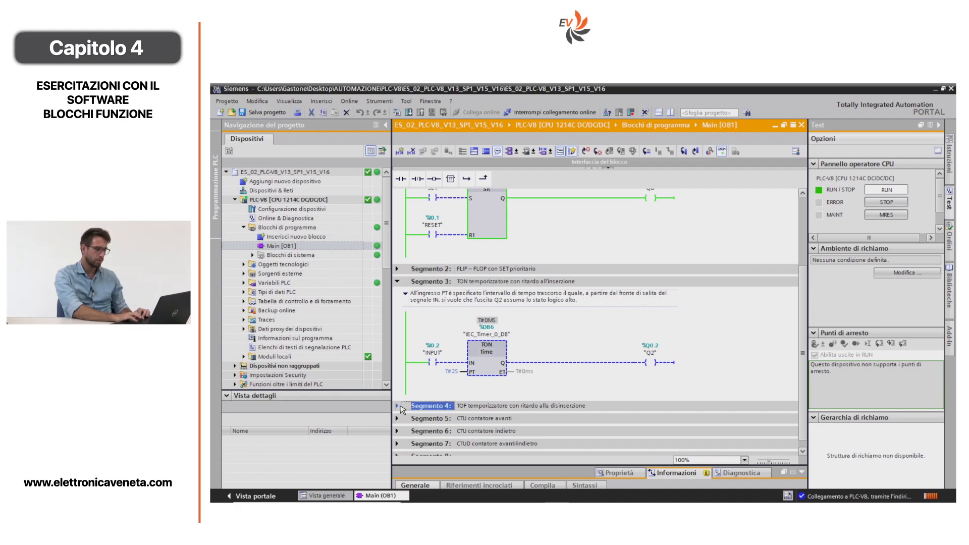
pyautogui.click(398, 405)
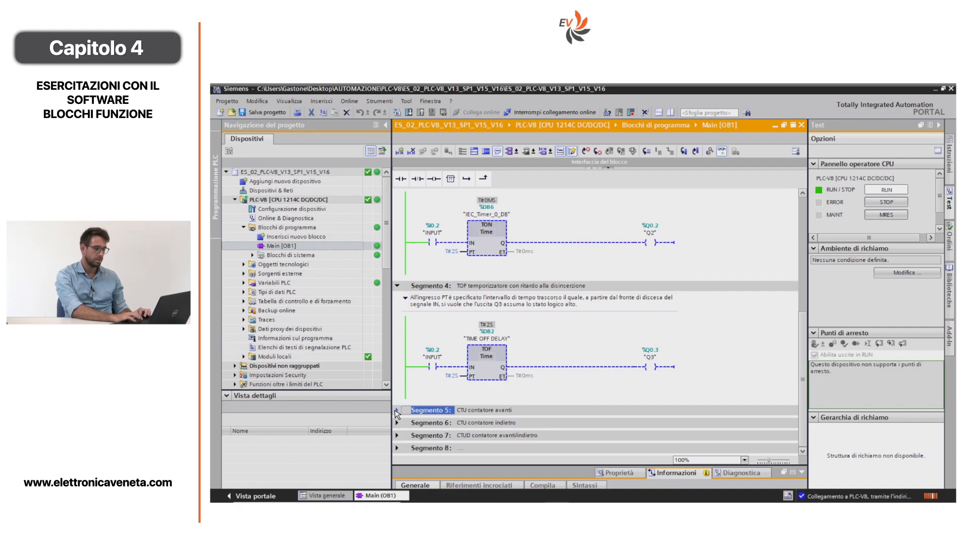
# Step: Expand Segmento 5's CTU up-counter and list the Contatori instructions CTU, CTD, CTUD
pyautogui.click(395, 409)
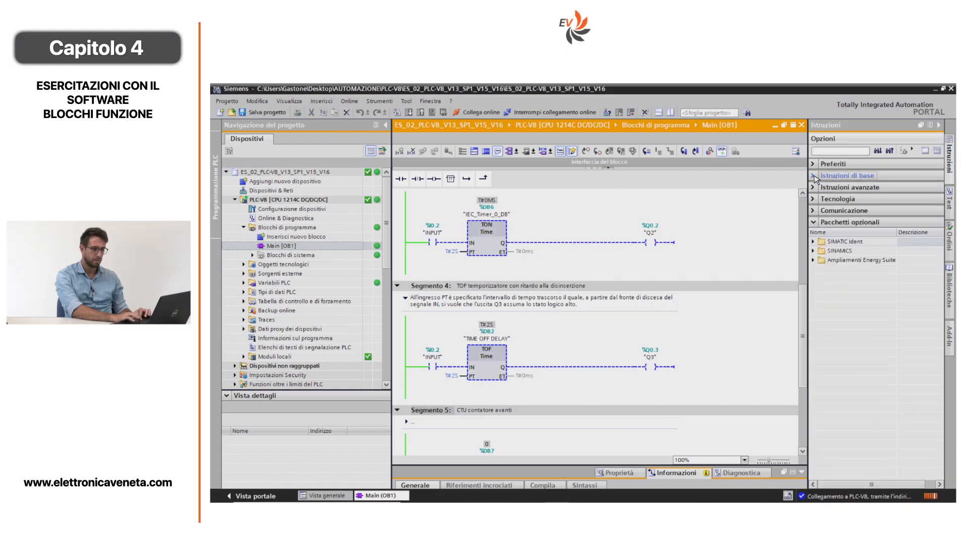
pyautogui.click(818, 176)
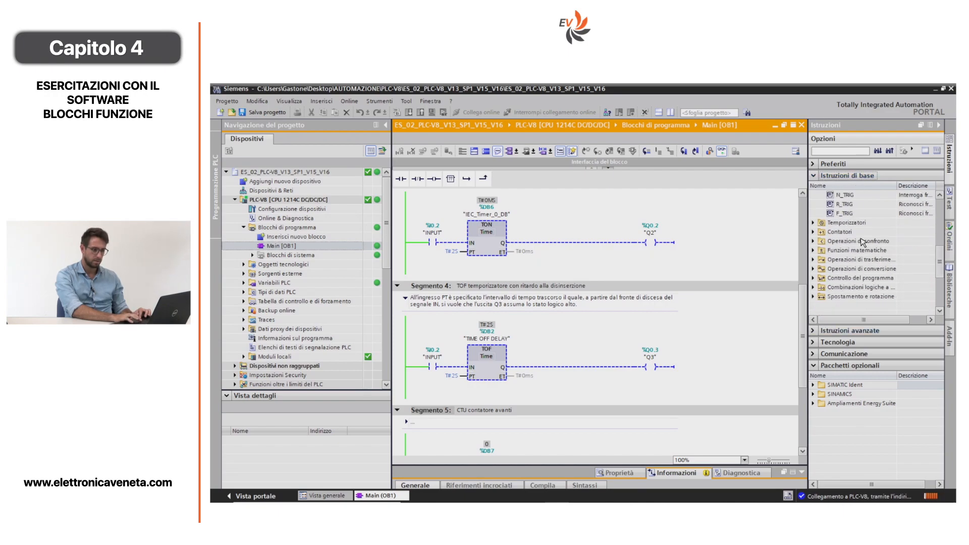
pyautogui.click(813, 232)
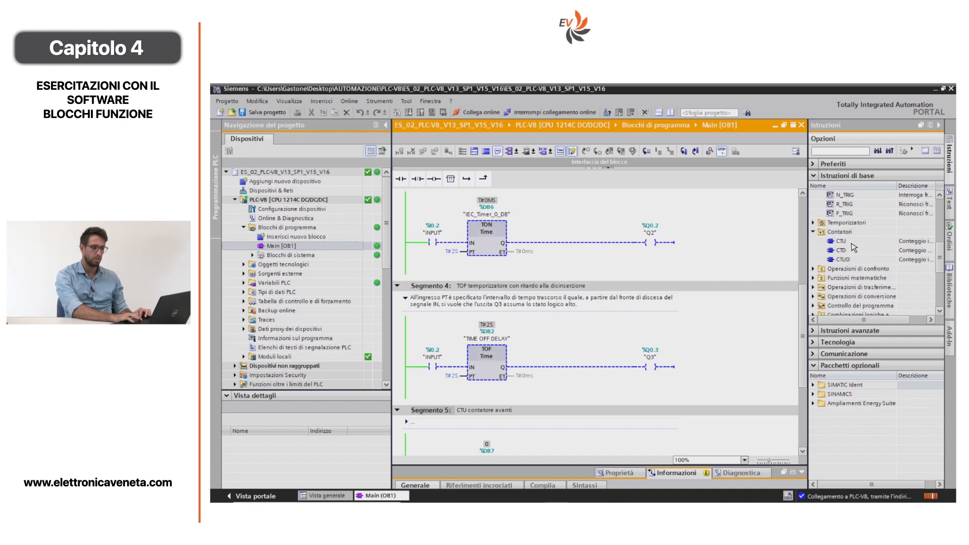
pyautogui.scroll(-3)
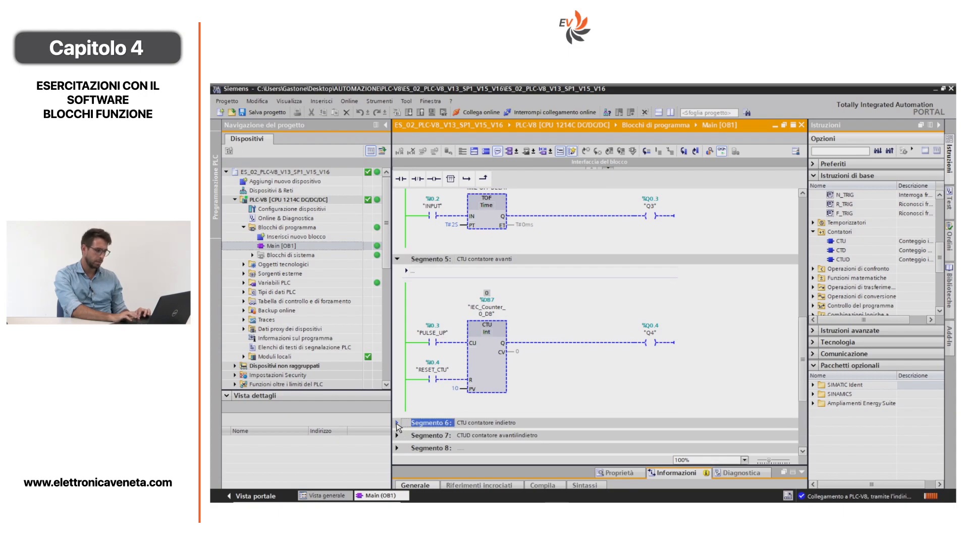
# Step: Expand Segmento 6 to show the CTD down-counter on PULSE_DOWN with LOAD driving Q5
pyautogui.click(396, 422)
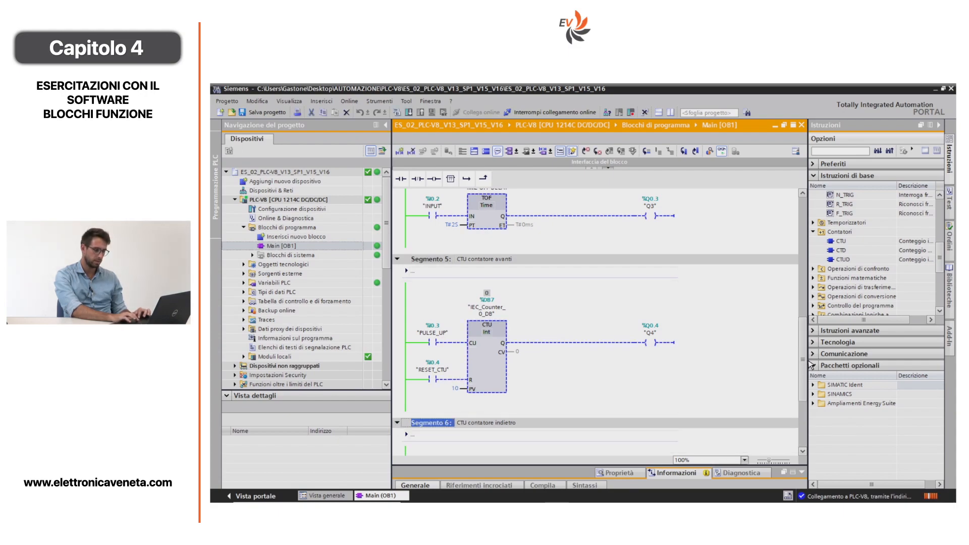
pyautogui.scroll(-3)
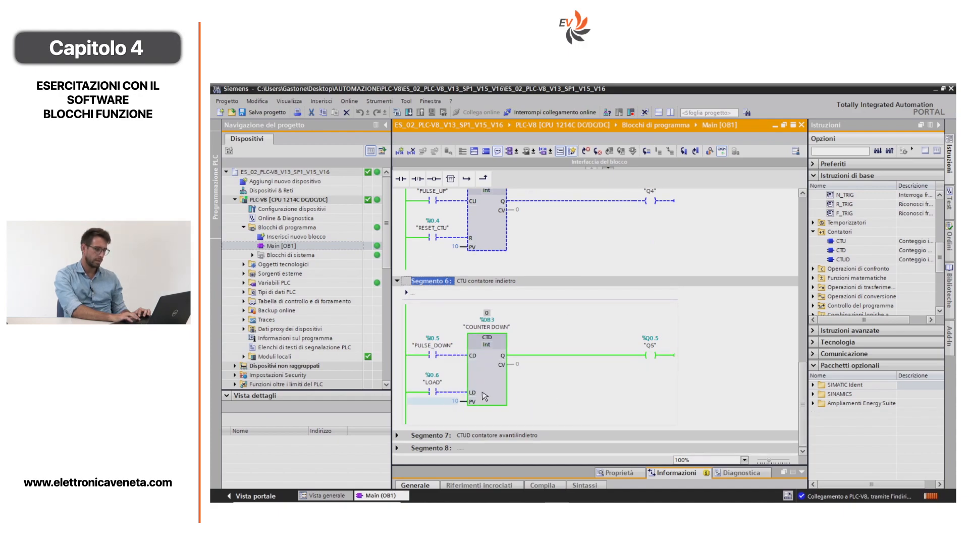
pyautogui.moveTo(498, 370)
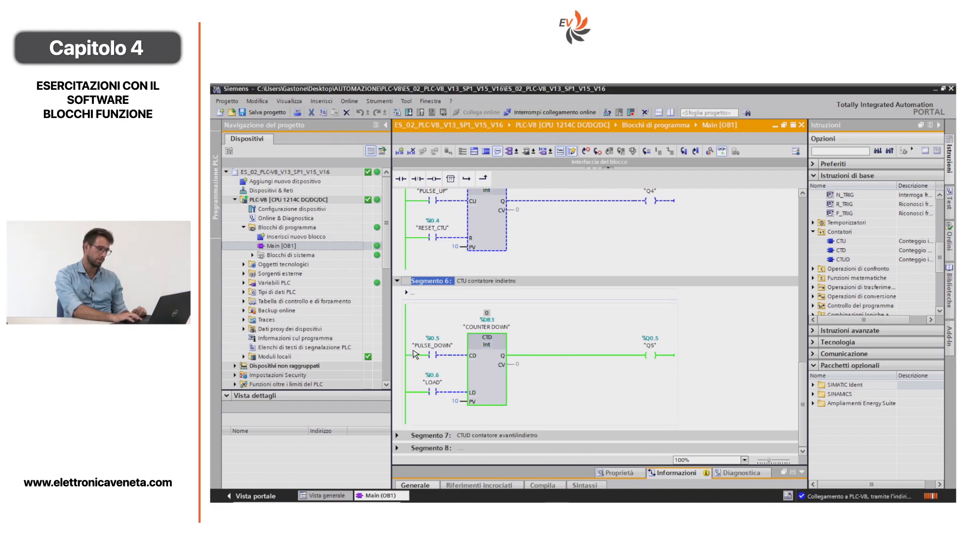
pyautogui.moveTo(625, 379)
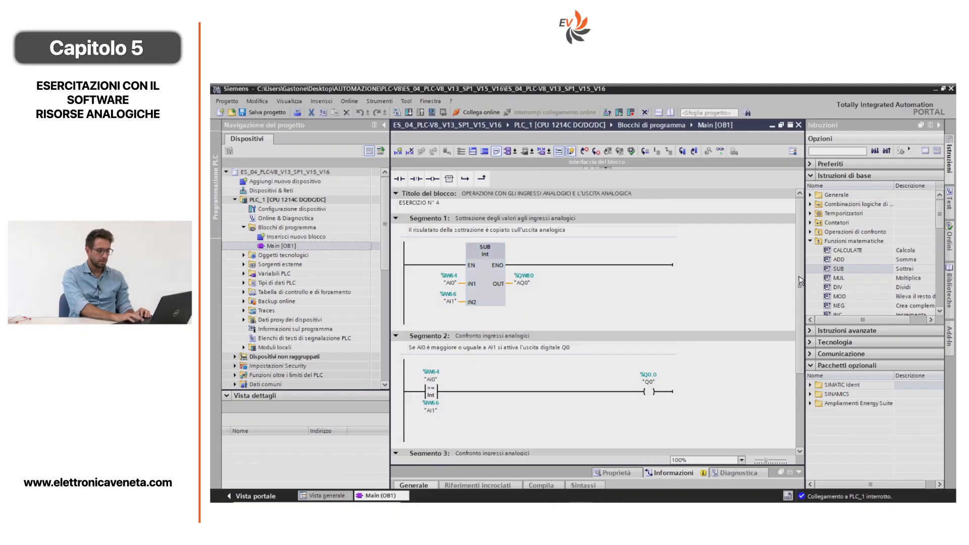
pyautogui.moveTo(533, 253)
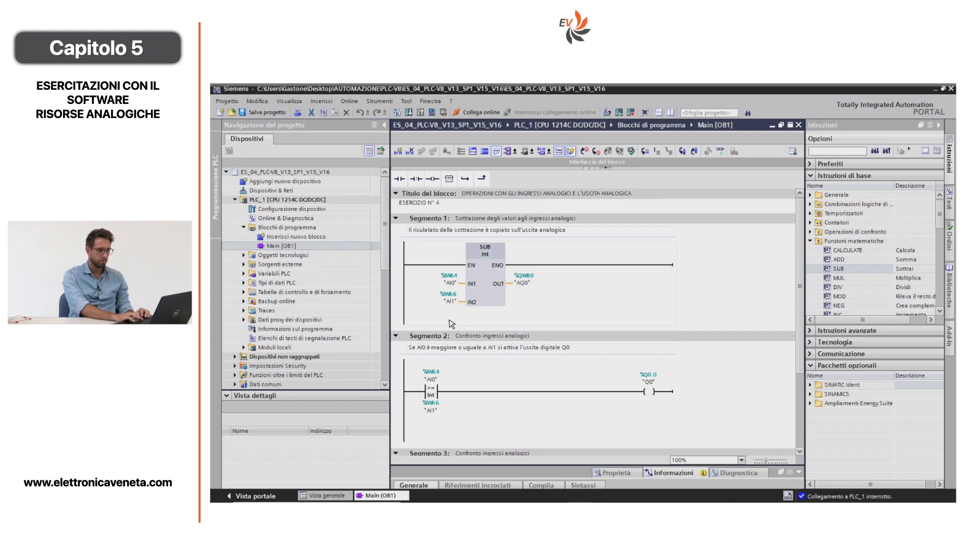
pyautogui.moveTo(464, 285)
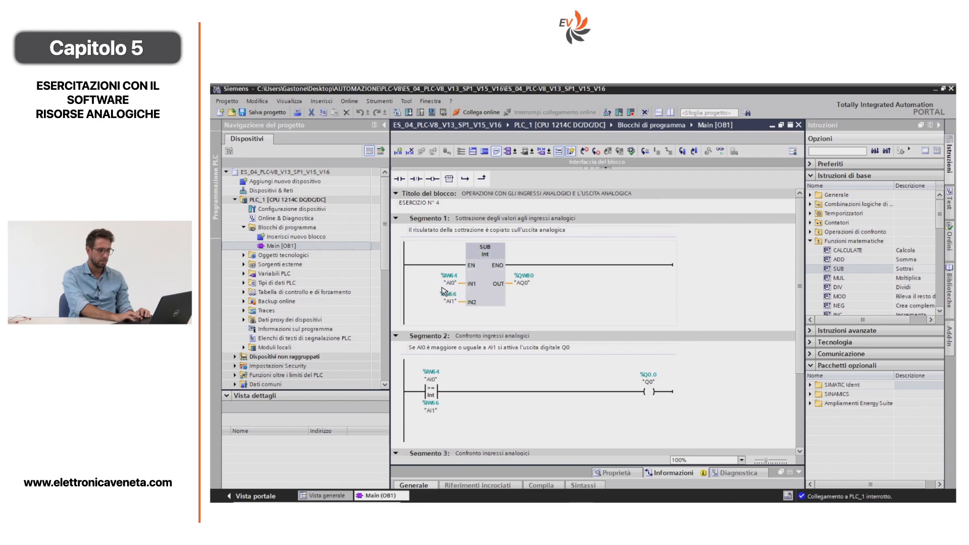
pyautogui.moveTo(459, 323)
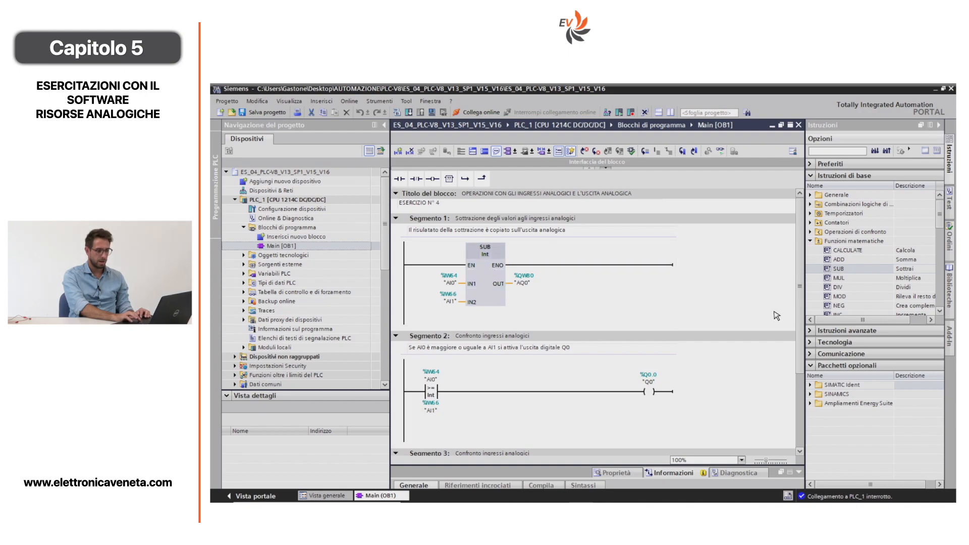
pyautogui.scroll(-3)
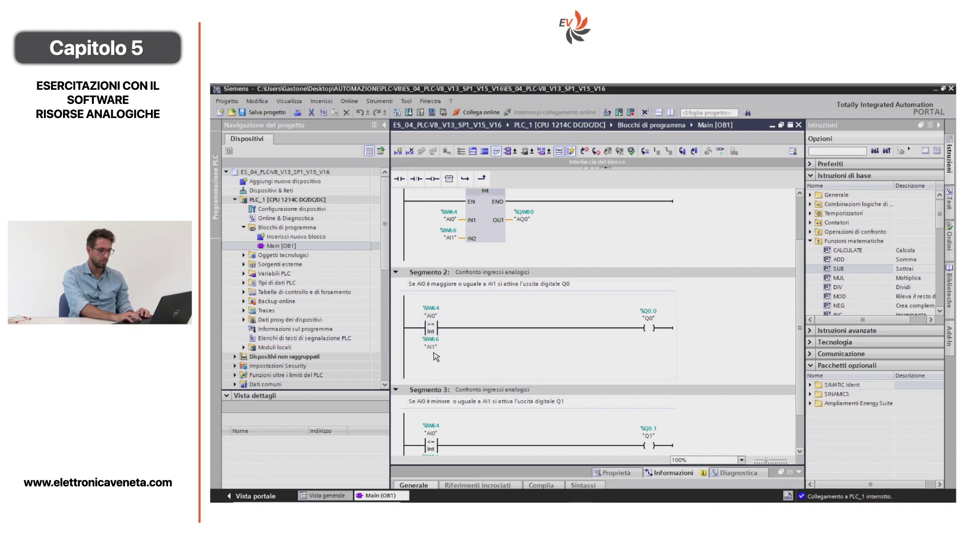
pyautogui.click(431, 315)
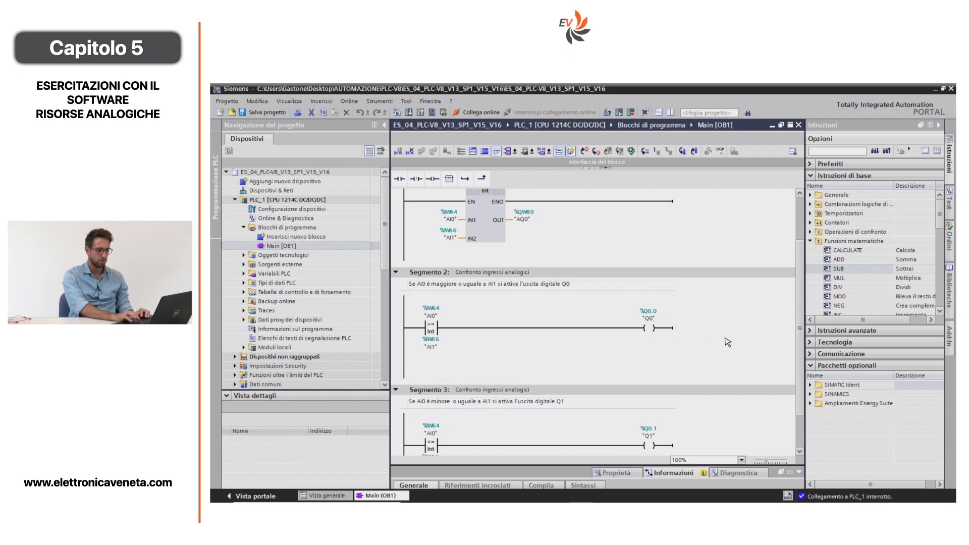
pyautogui.scroll(-3)
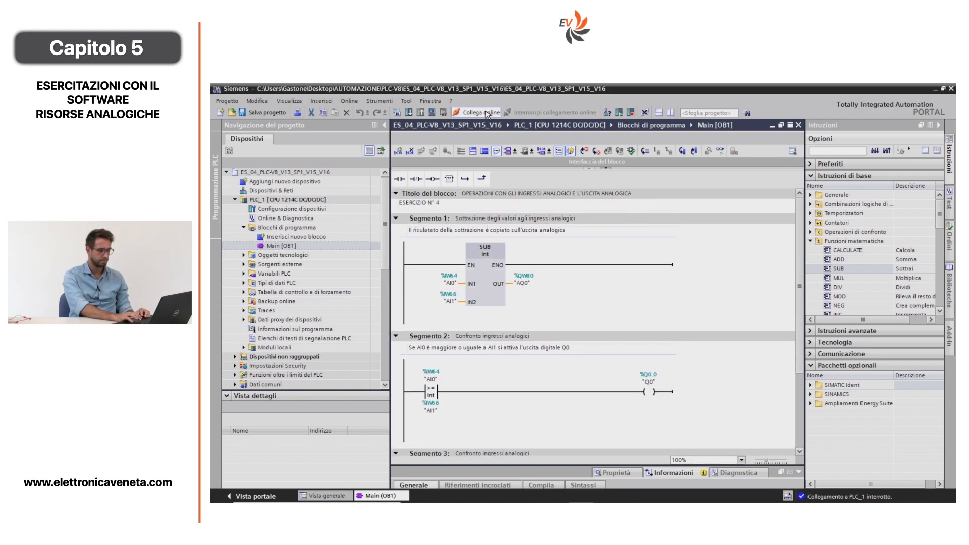
# Step: Go online with PLC_1 and monitor OB1: AI0 minus AI1 written to AQ0
pyautogui.click(484, 112)
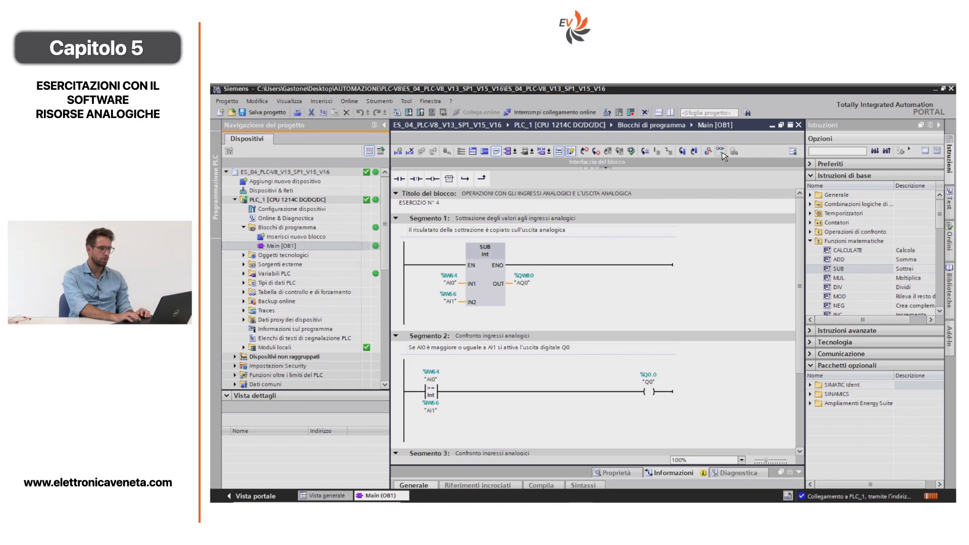
pyautogui.click(719, 151)
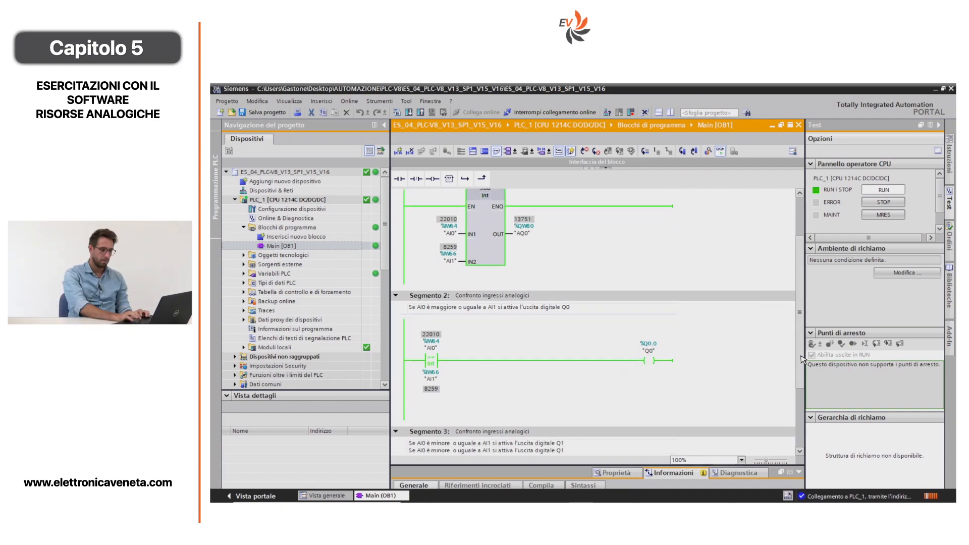
pyautogui.scroll(-3)
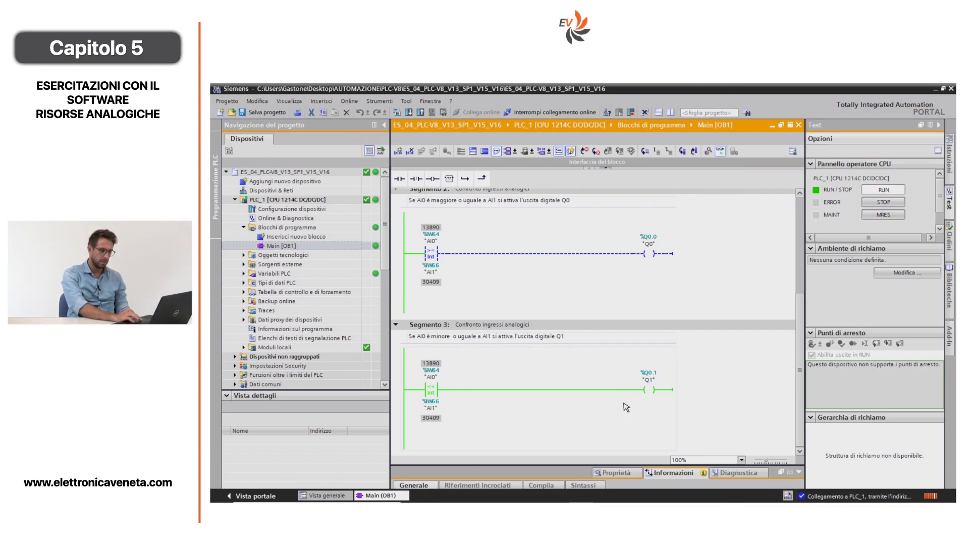
pyautogui.moveTo(654, 374)
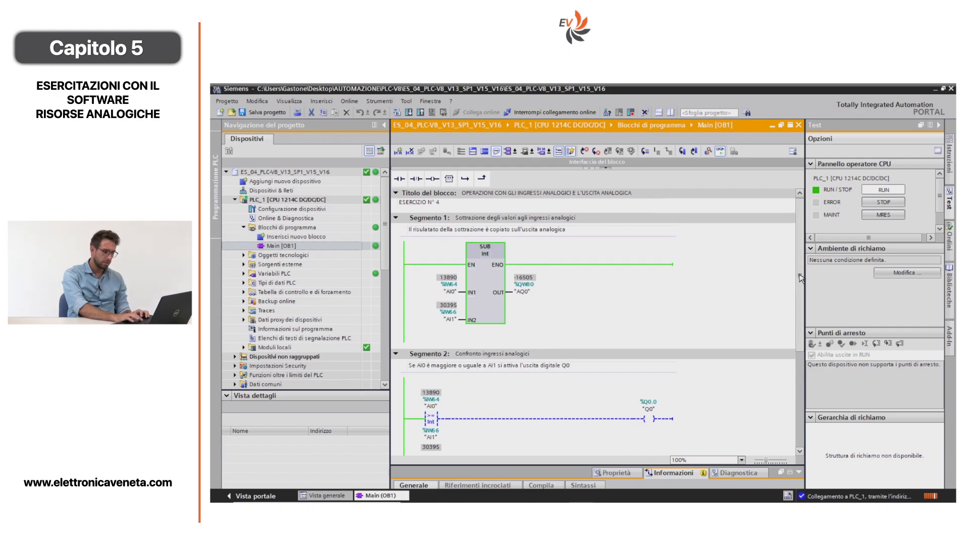
pyautogui.scroll(-3)
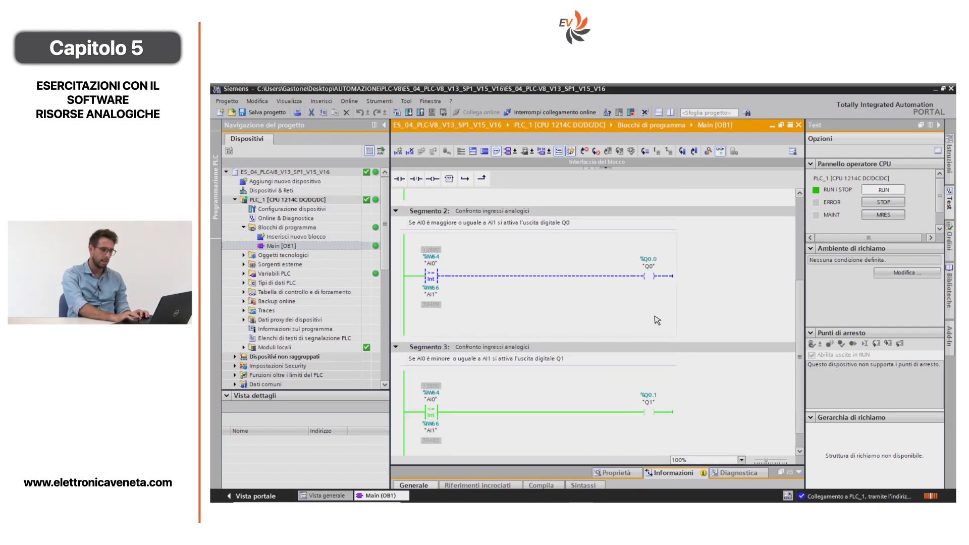